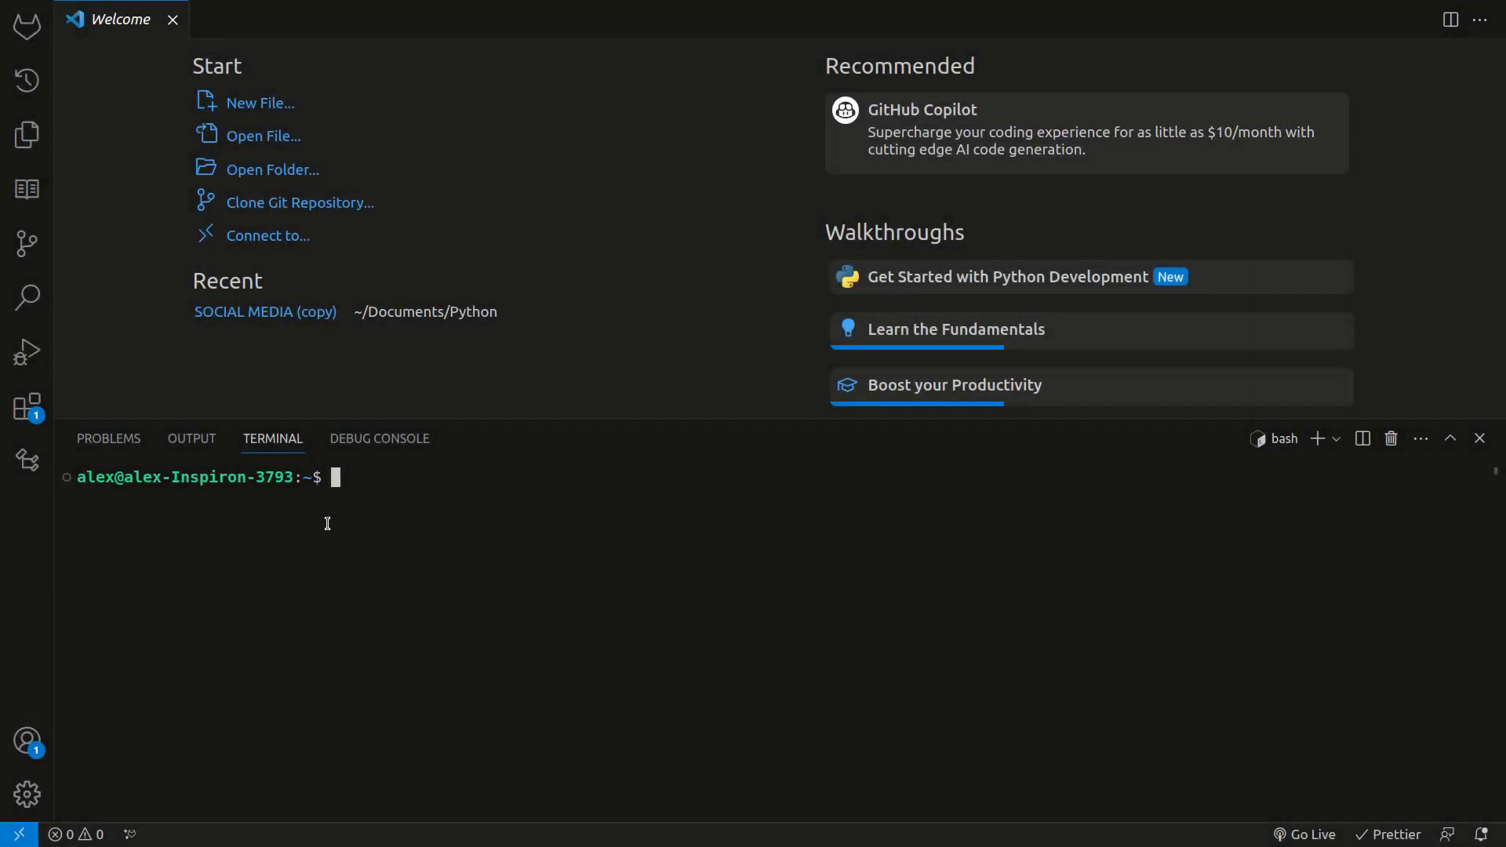
{"action": "mouse_move", "coordinate": [445, 517]}
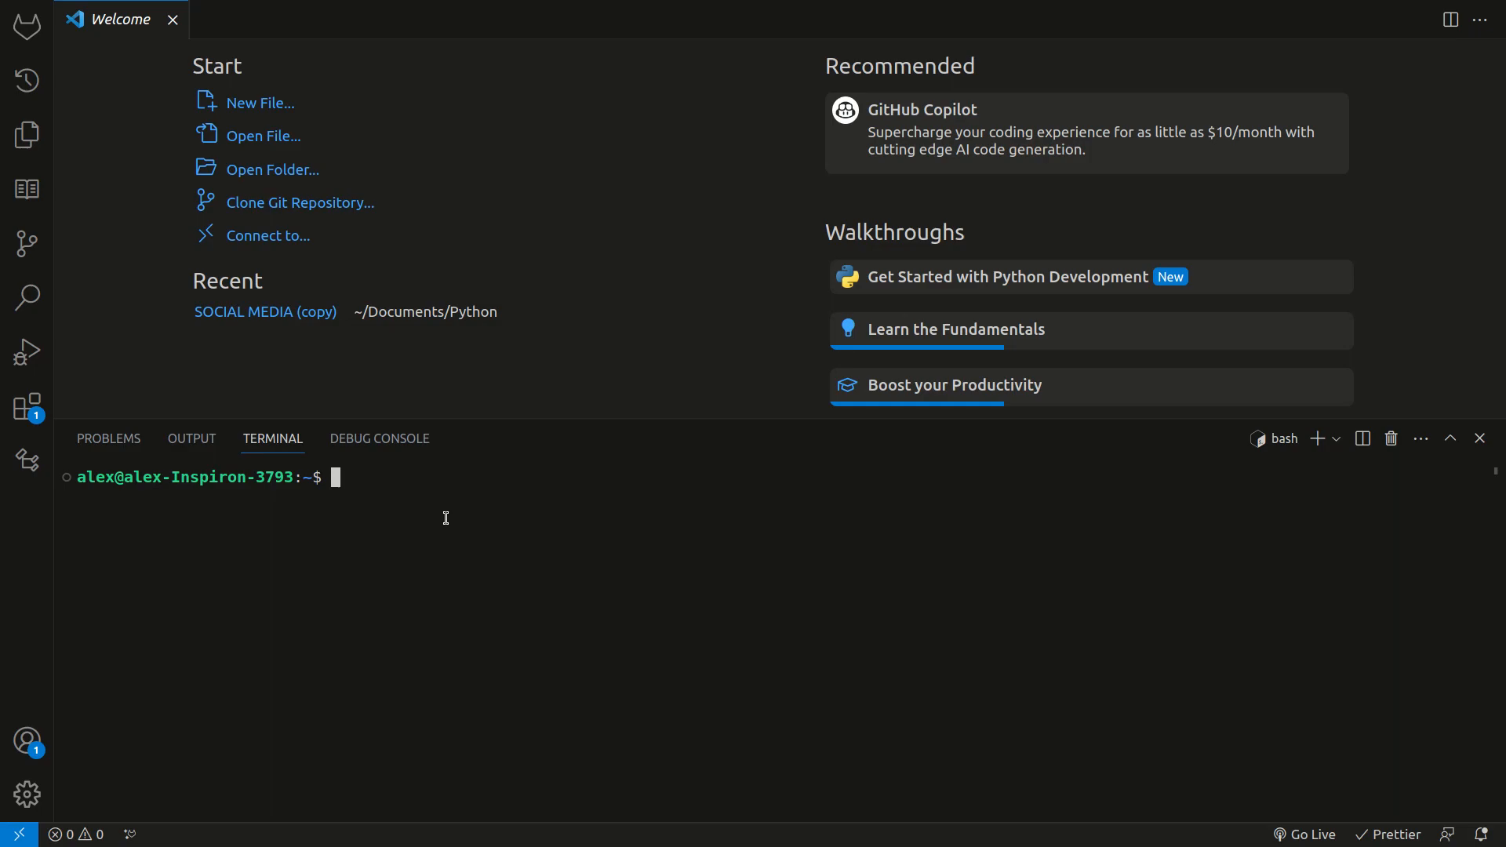
{"action": "mouse_move", "coordinate": [106, 478]}
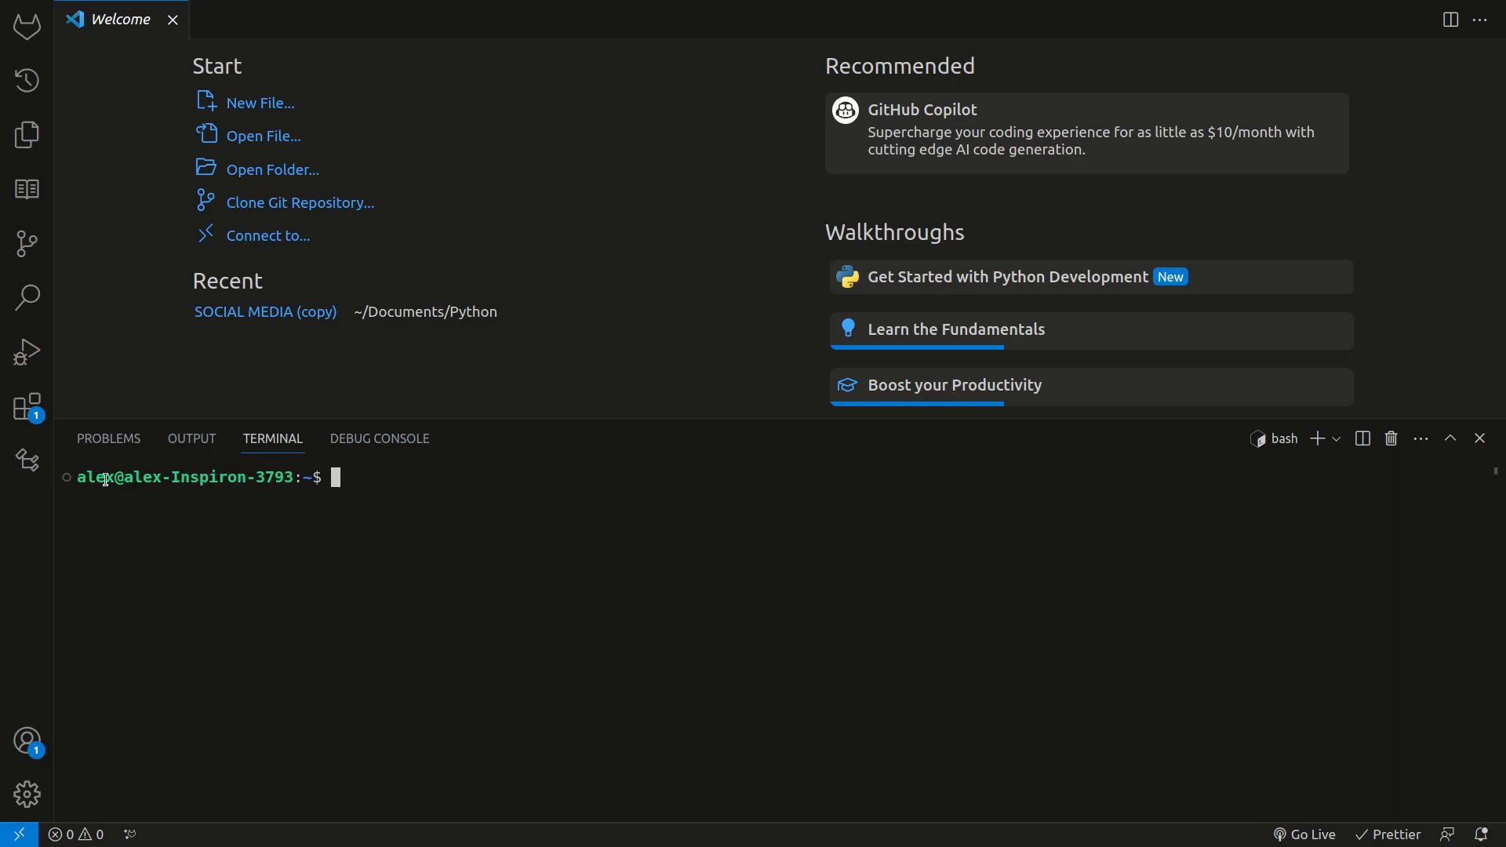
{"action": "mouse_move", "coordinate": [354, 500]}
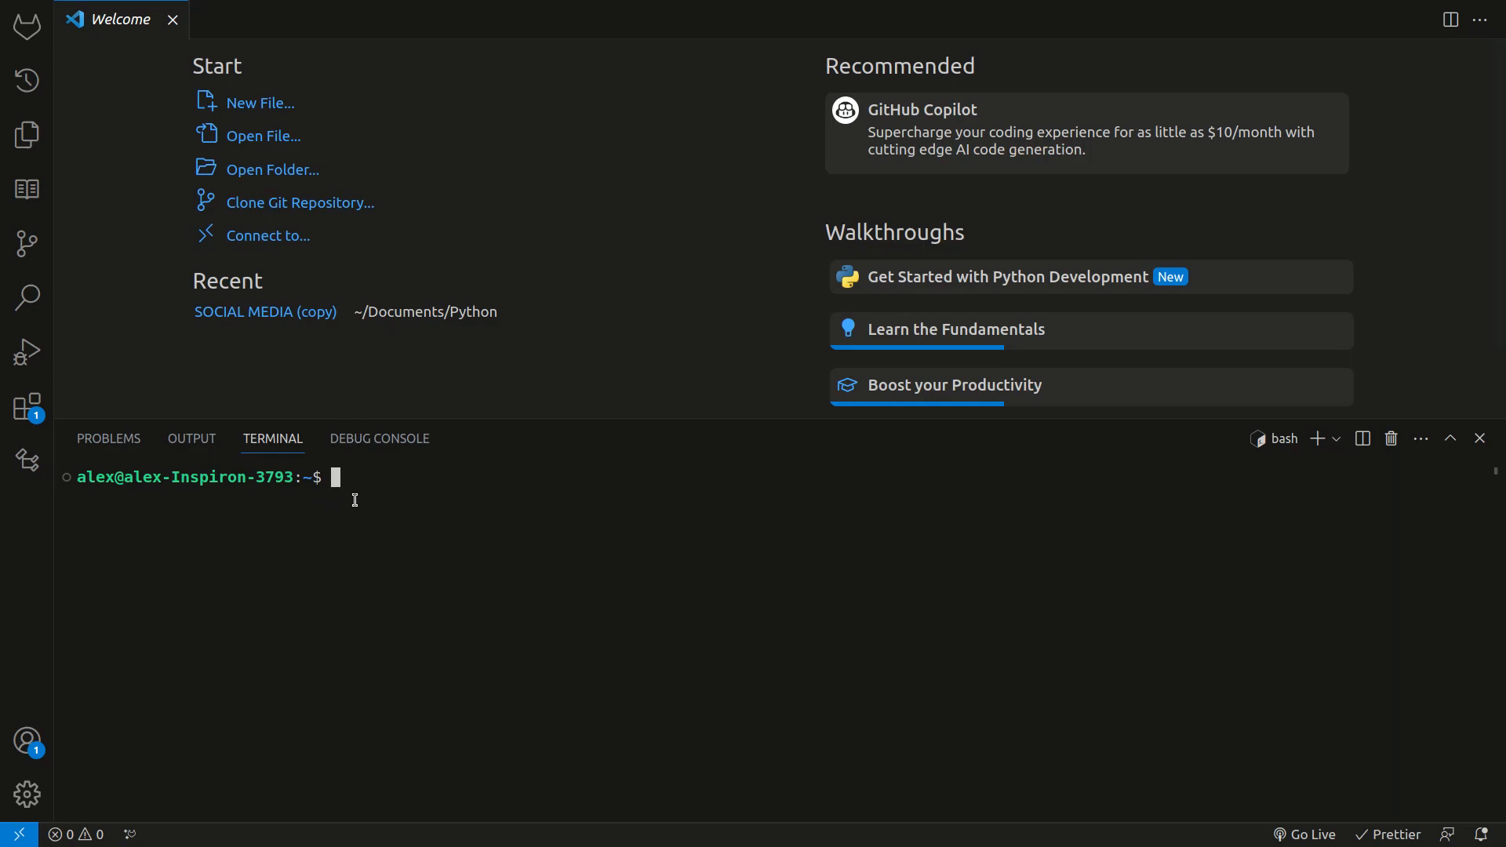
{"action": "mouse_move", "coordinate": [310, 502]}
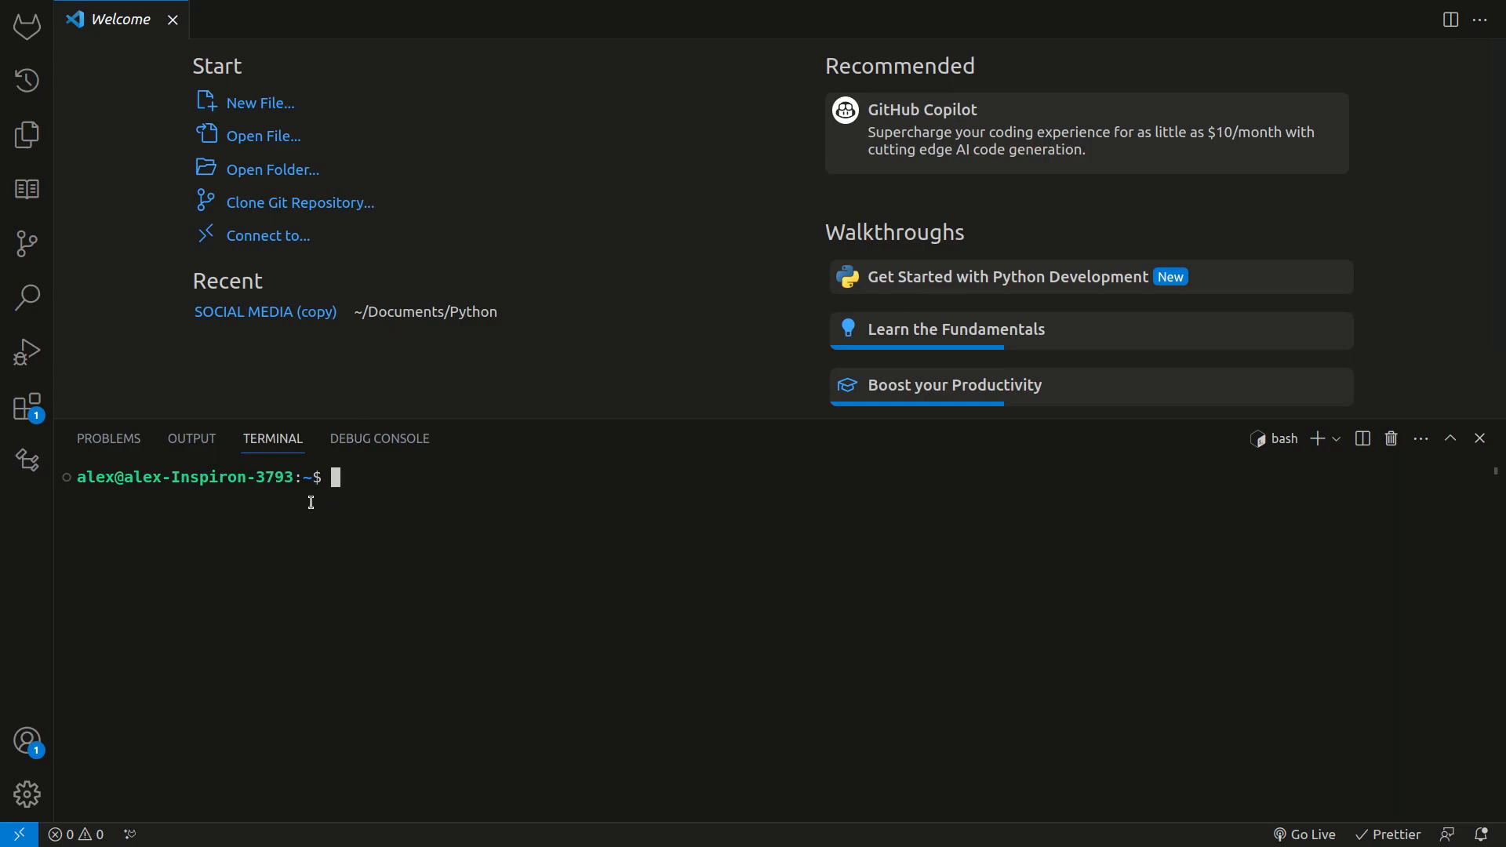
{"action": "mouse_move", "coordinate": [457, 213]}
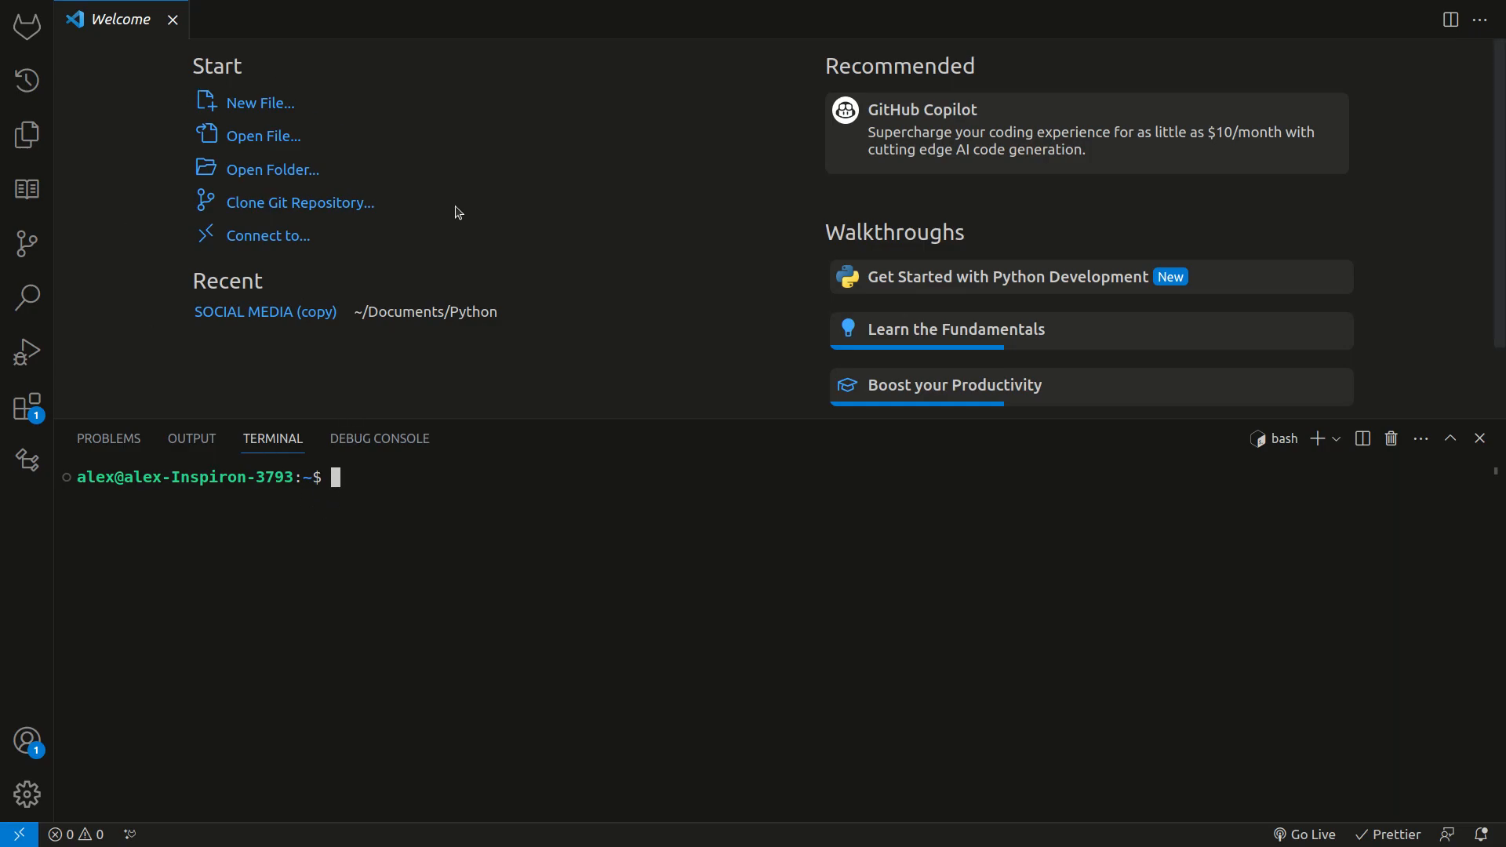
{"action": "mouse_move", "coordinate": [472, 545]}
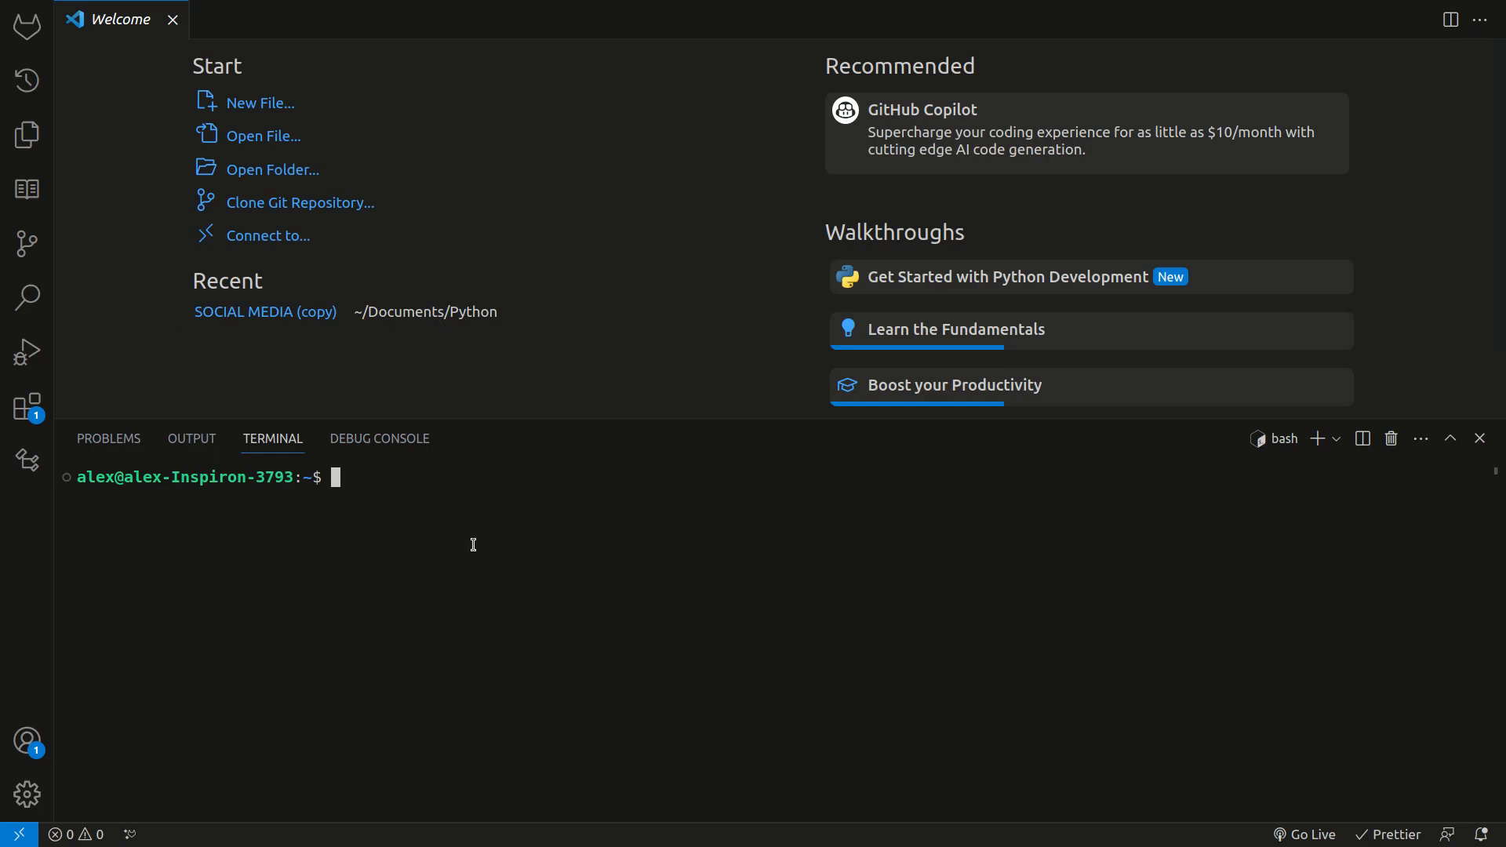
Enter python3 in GNOME Terminal to start the Python 3.10.12 interactive shell
{"action": "type", "text": "python3"}
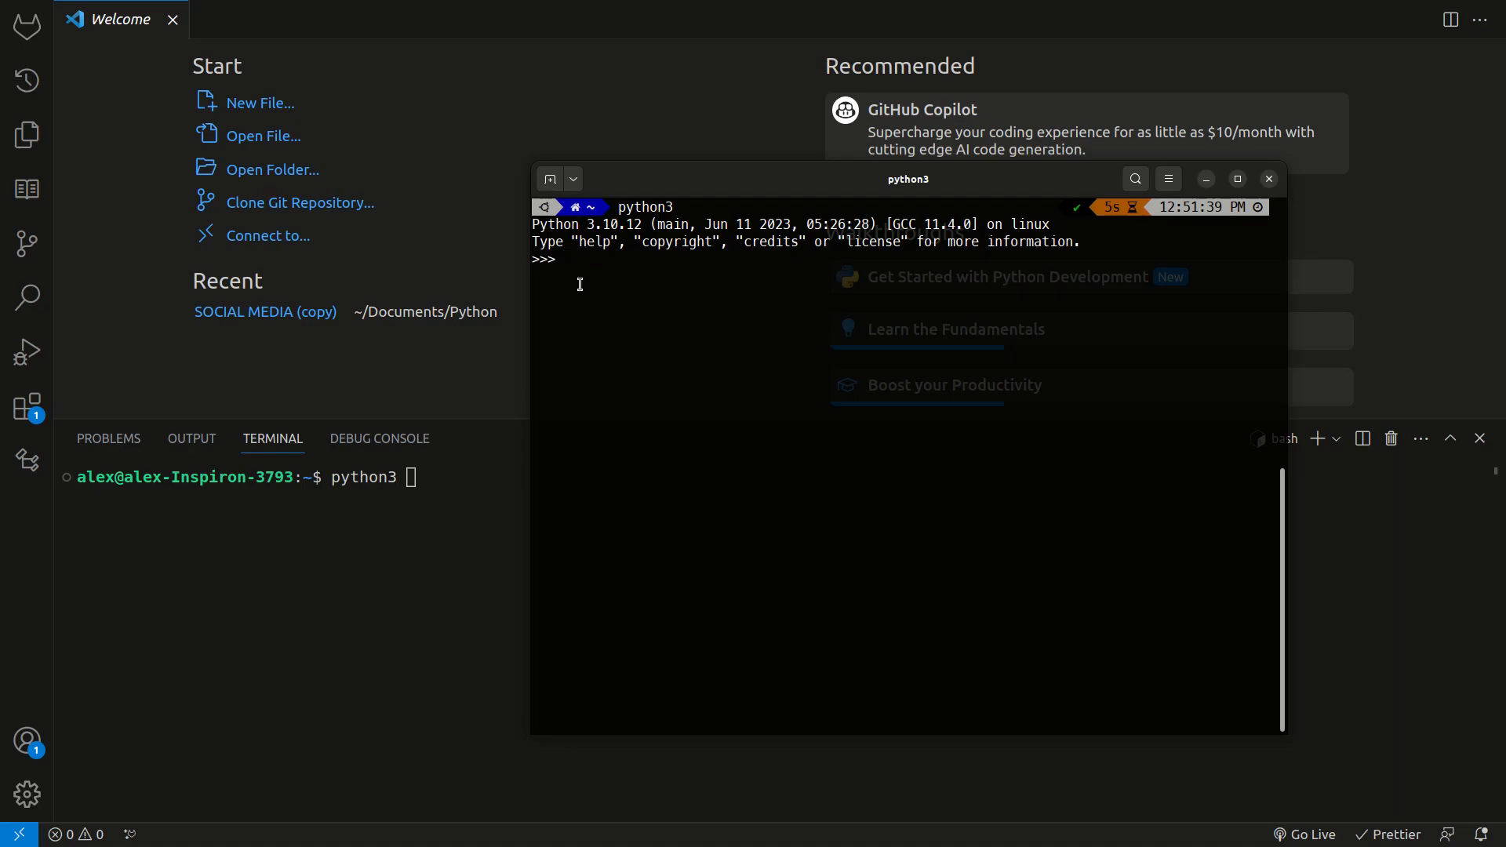
{"action": "mouse_move", "coordinate": [780, 332]}
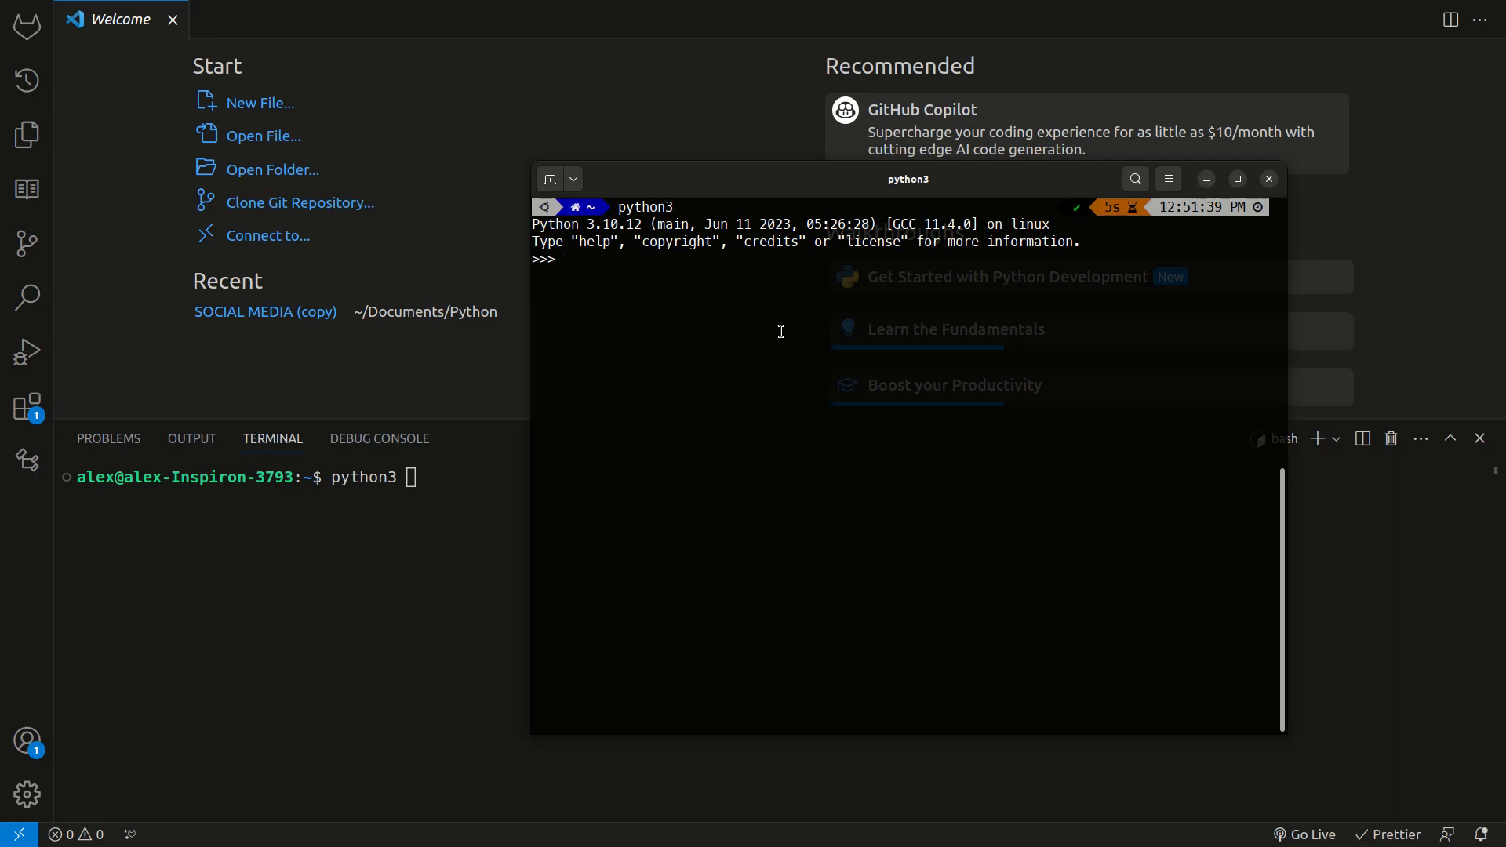
Run print("Hello World") at the >>> prompt so Hello World is printed
{"action": "type", "text": "print("}
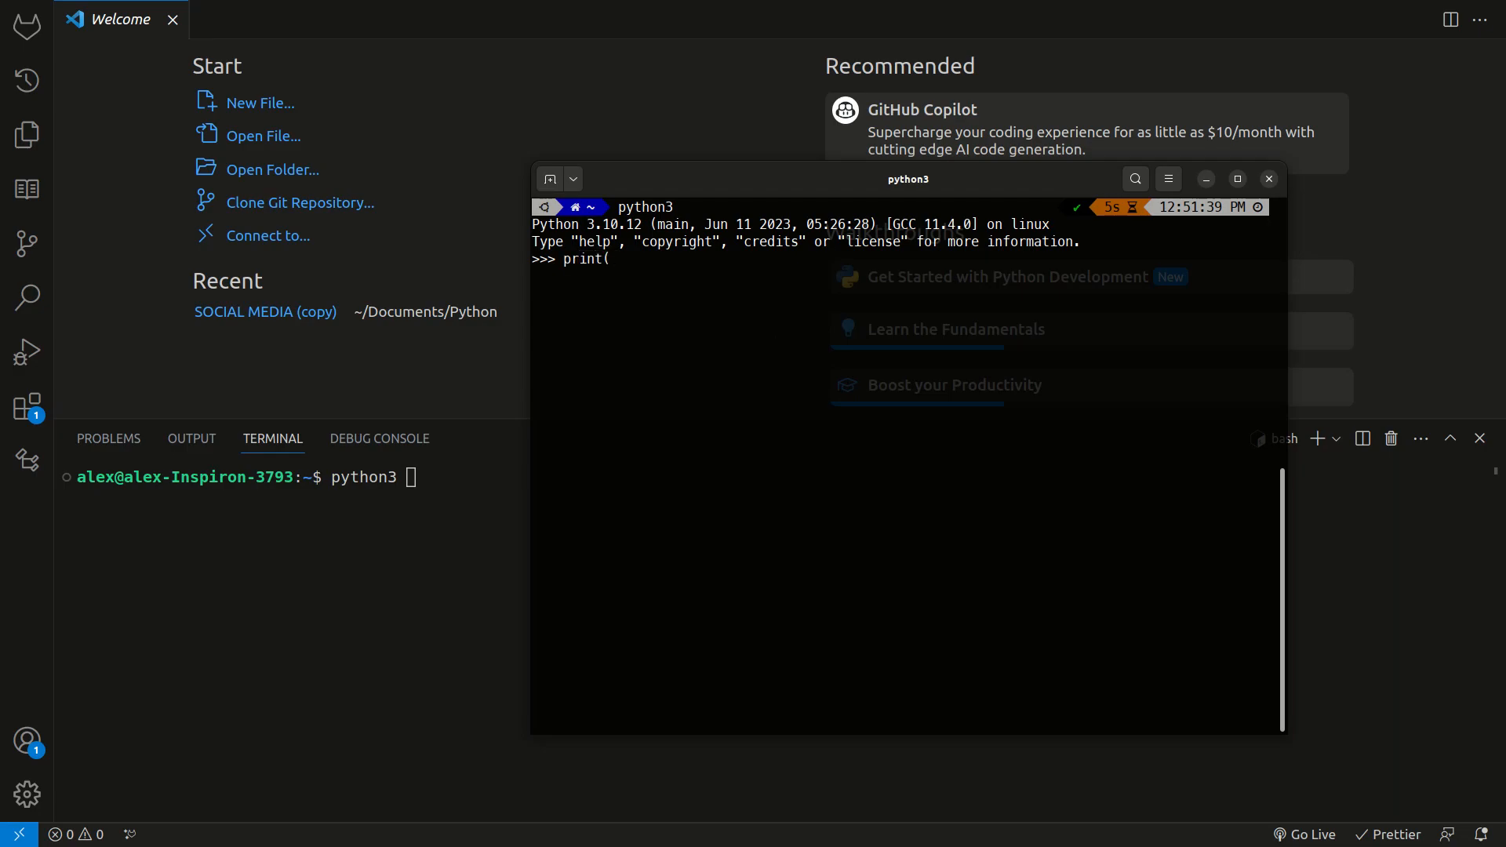
{"action": "type", "text": "\""}
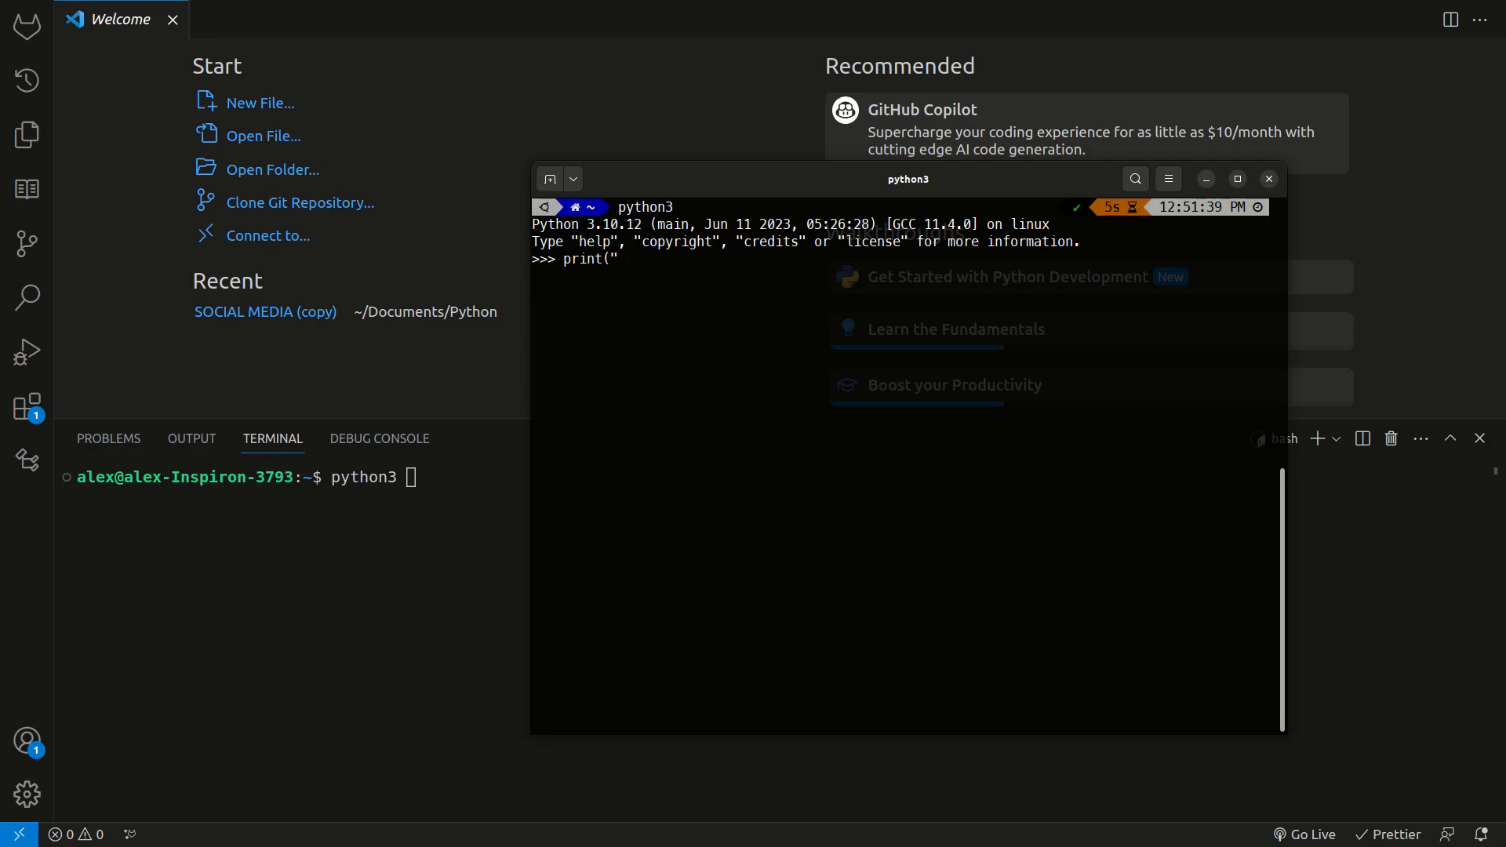
{"action": "type", "text": "Hello World"}
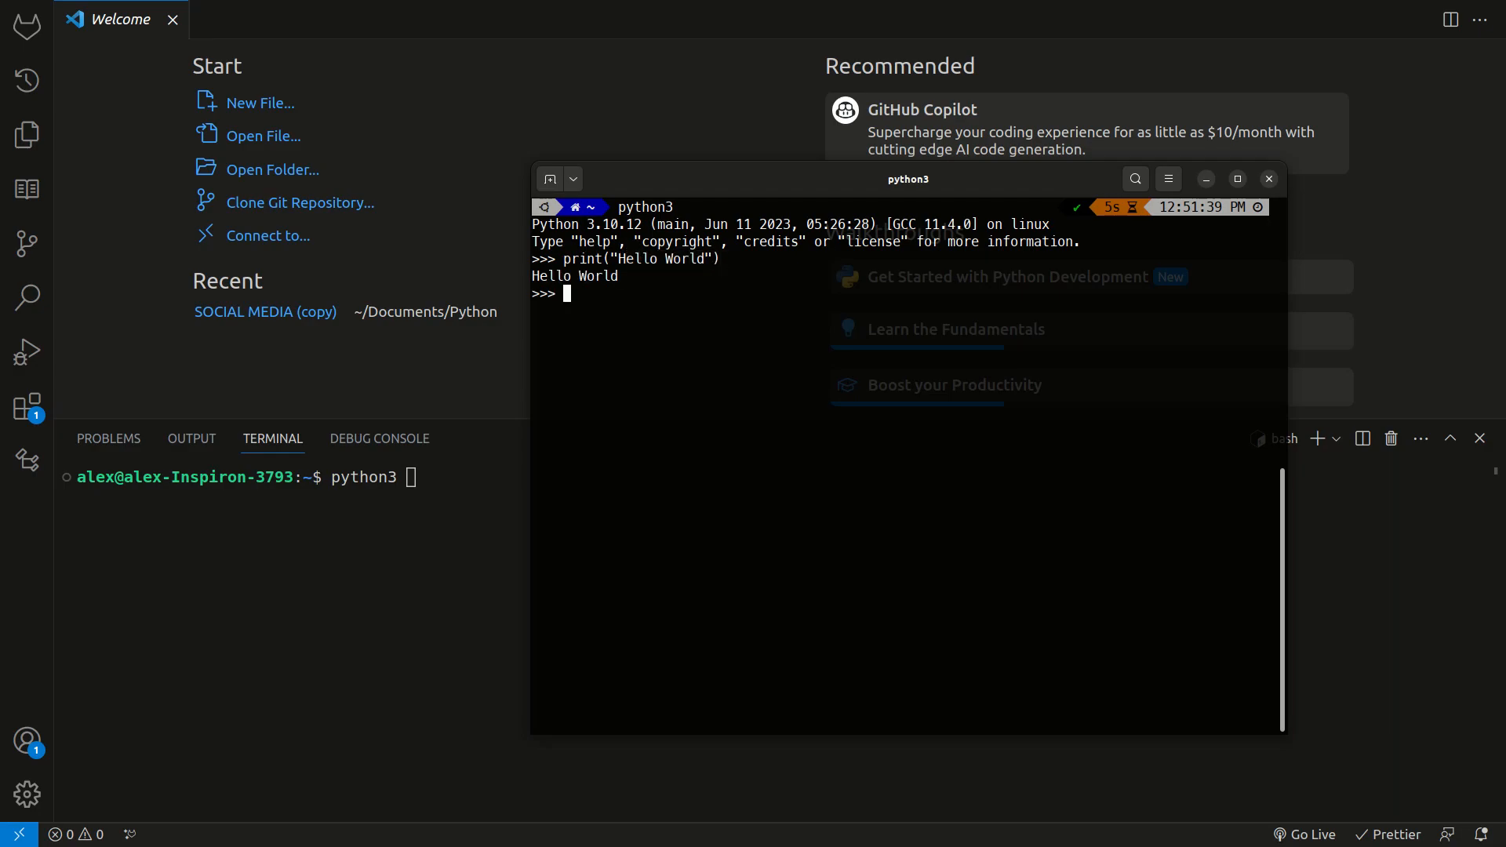
{"action": "mouse_move", "coordinate": [779, 331]}
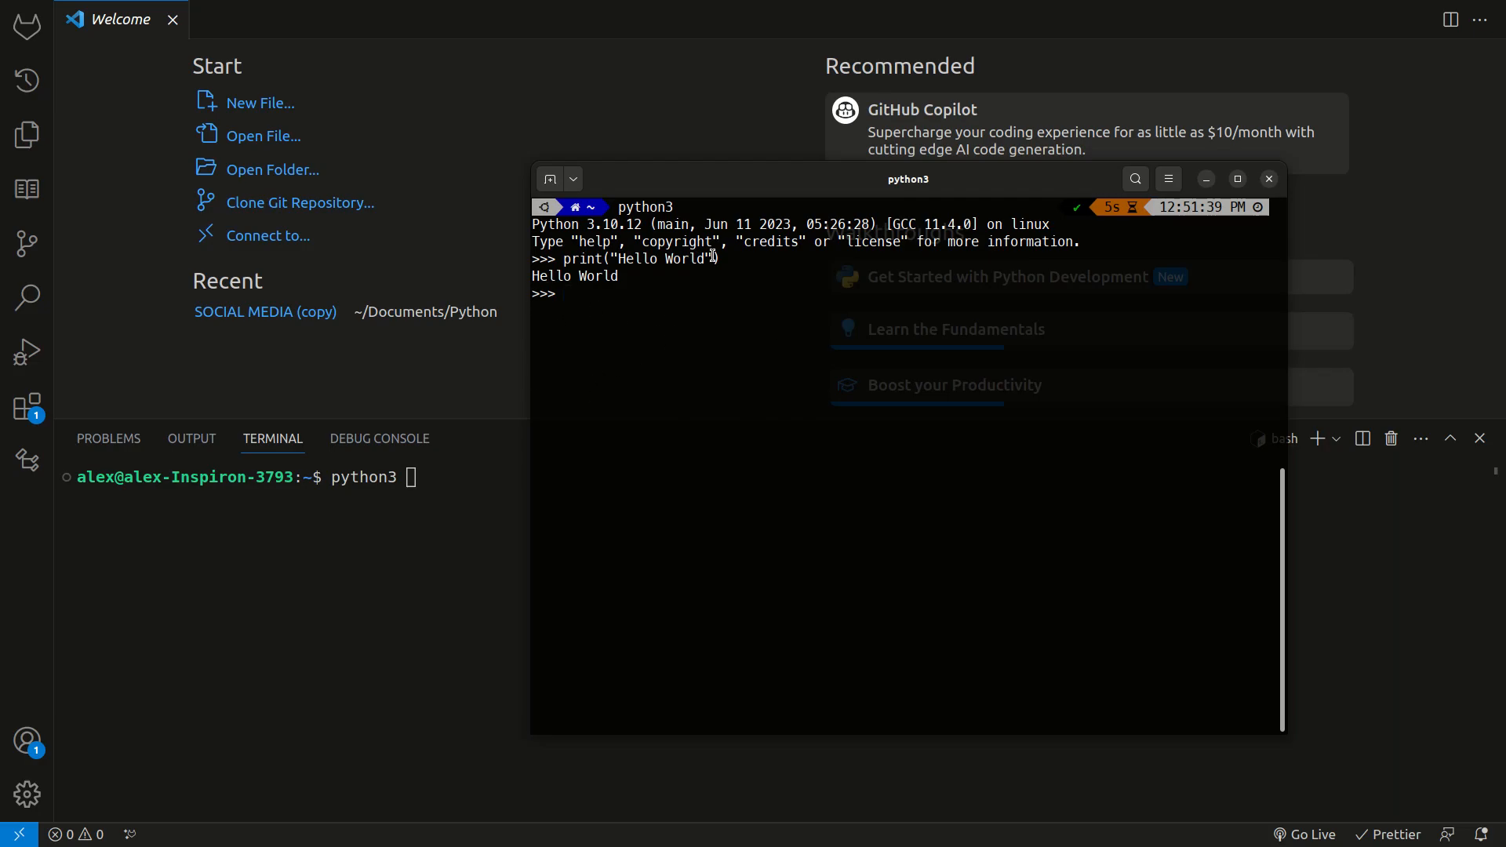
Move the Python shell window to a new spot and resize it larger
{"action": "left_click_drag", "start_coordinate": [907, 179], "coordinate": [471, 157]}
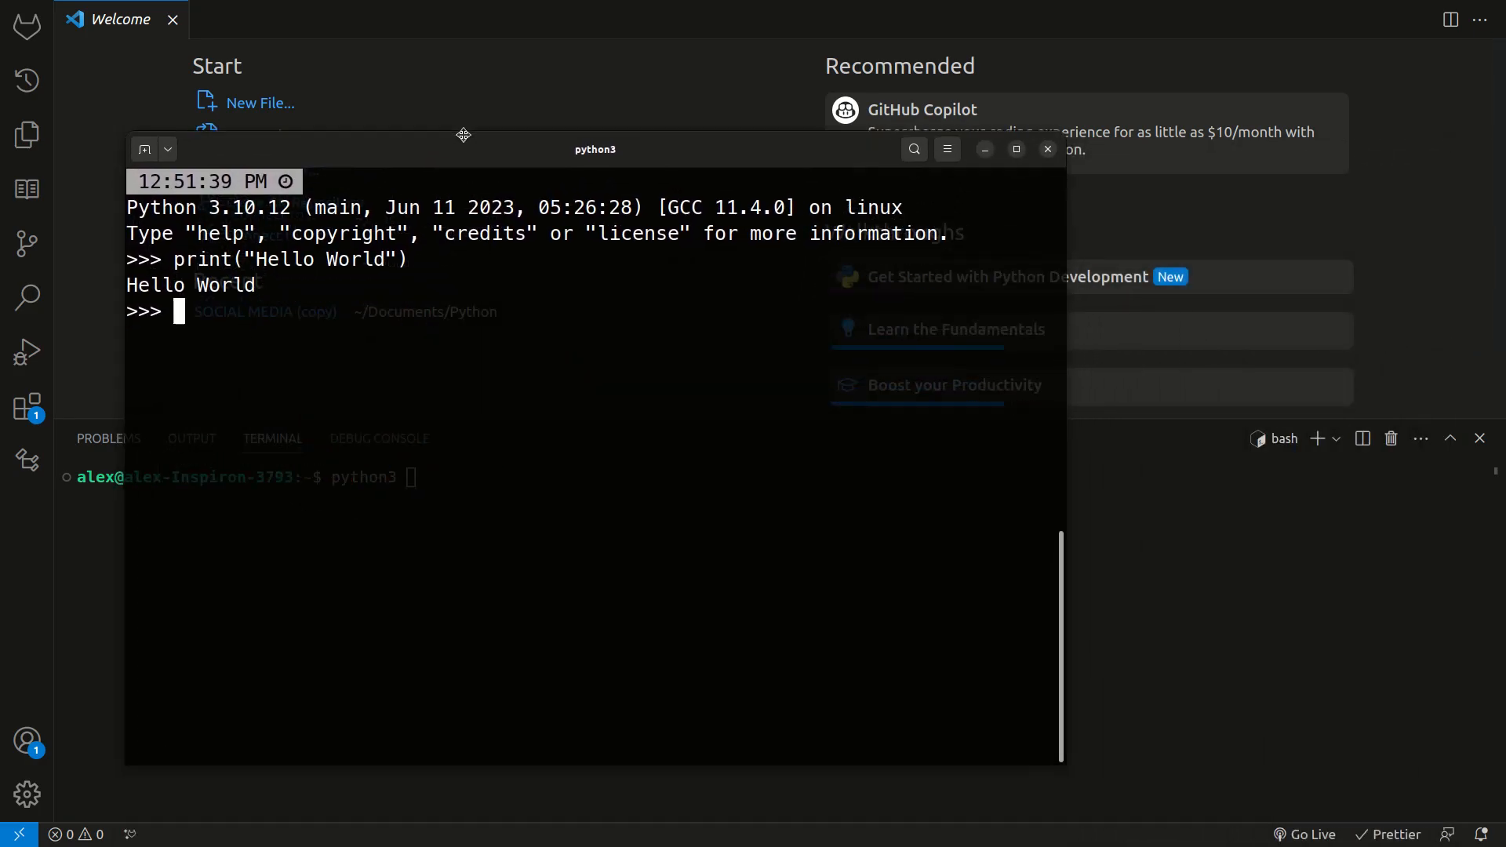
{"action": "left_click_drag", "start_coordinate": [595, 150], "coordinate": [777, 68]}
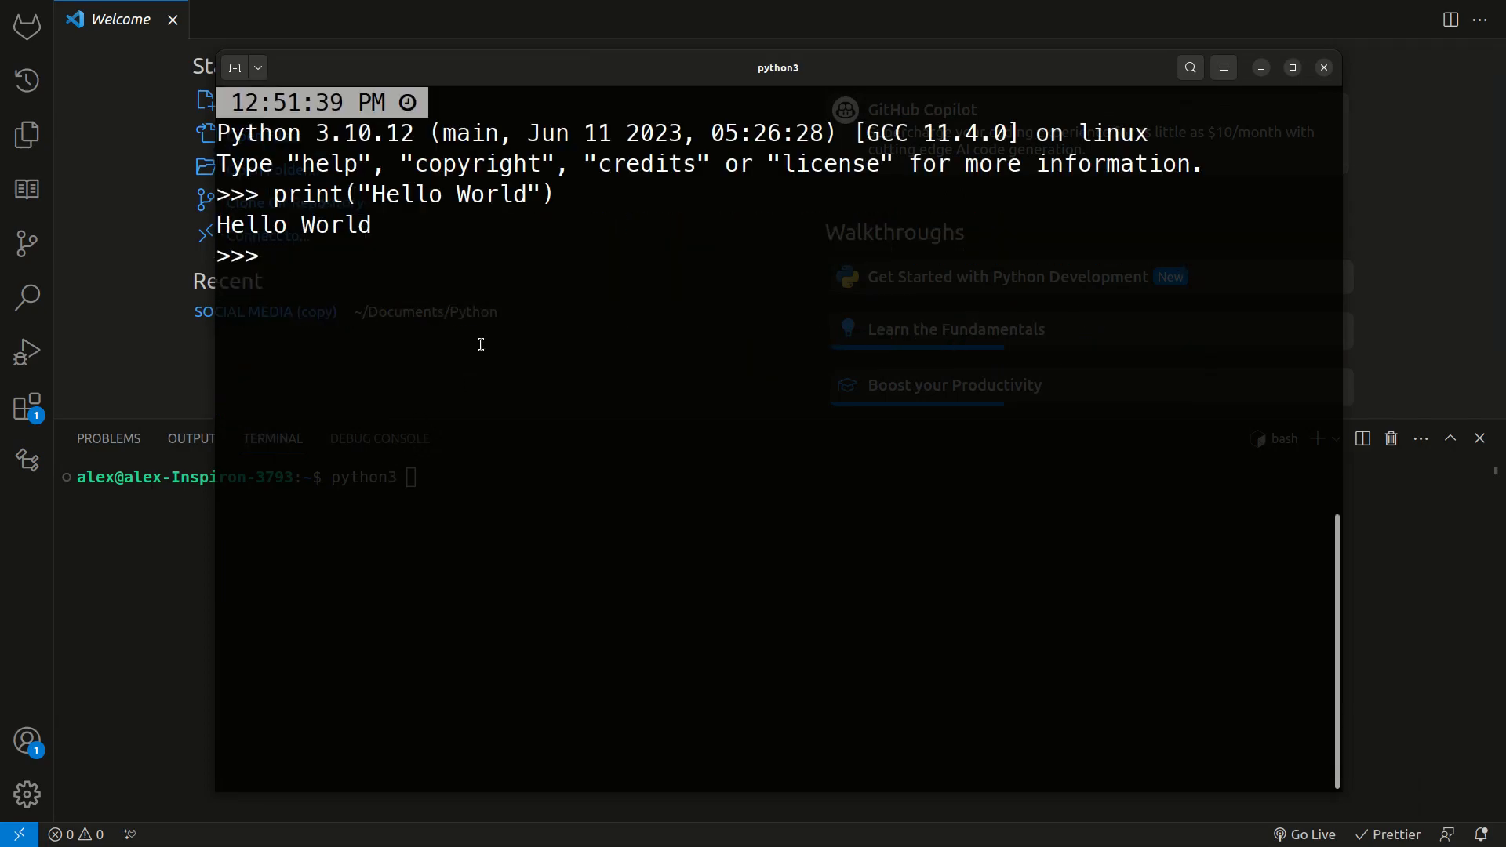
Run a for x in range(10) loop with an indented print("Hi"), printing Hi ten times
{"action": "type", "text": "for x in ran"}
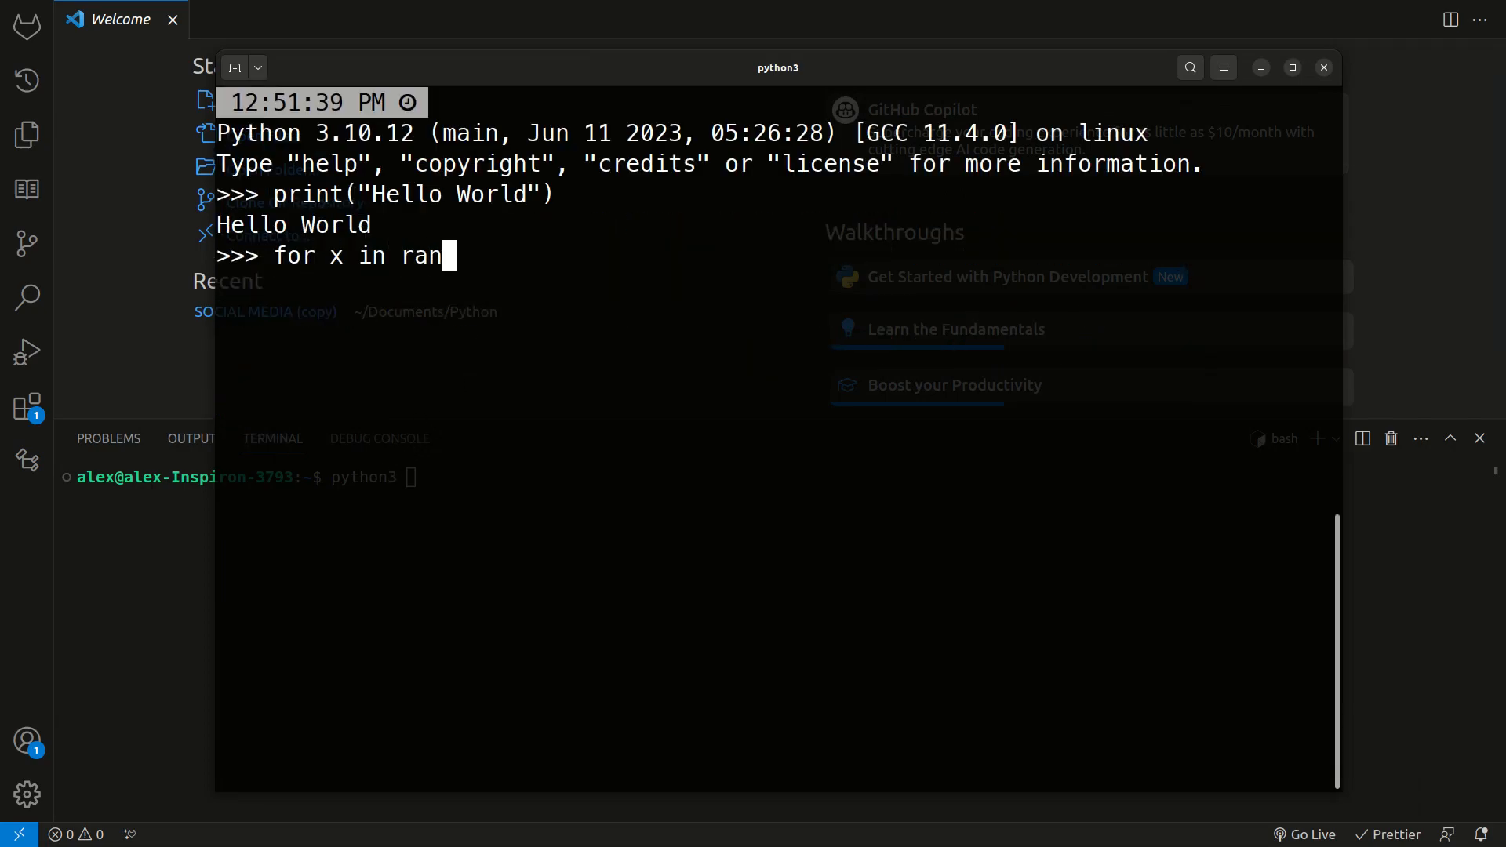
{"action": "type", "text": "ge(10):"}
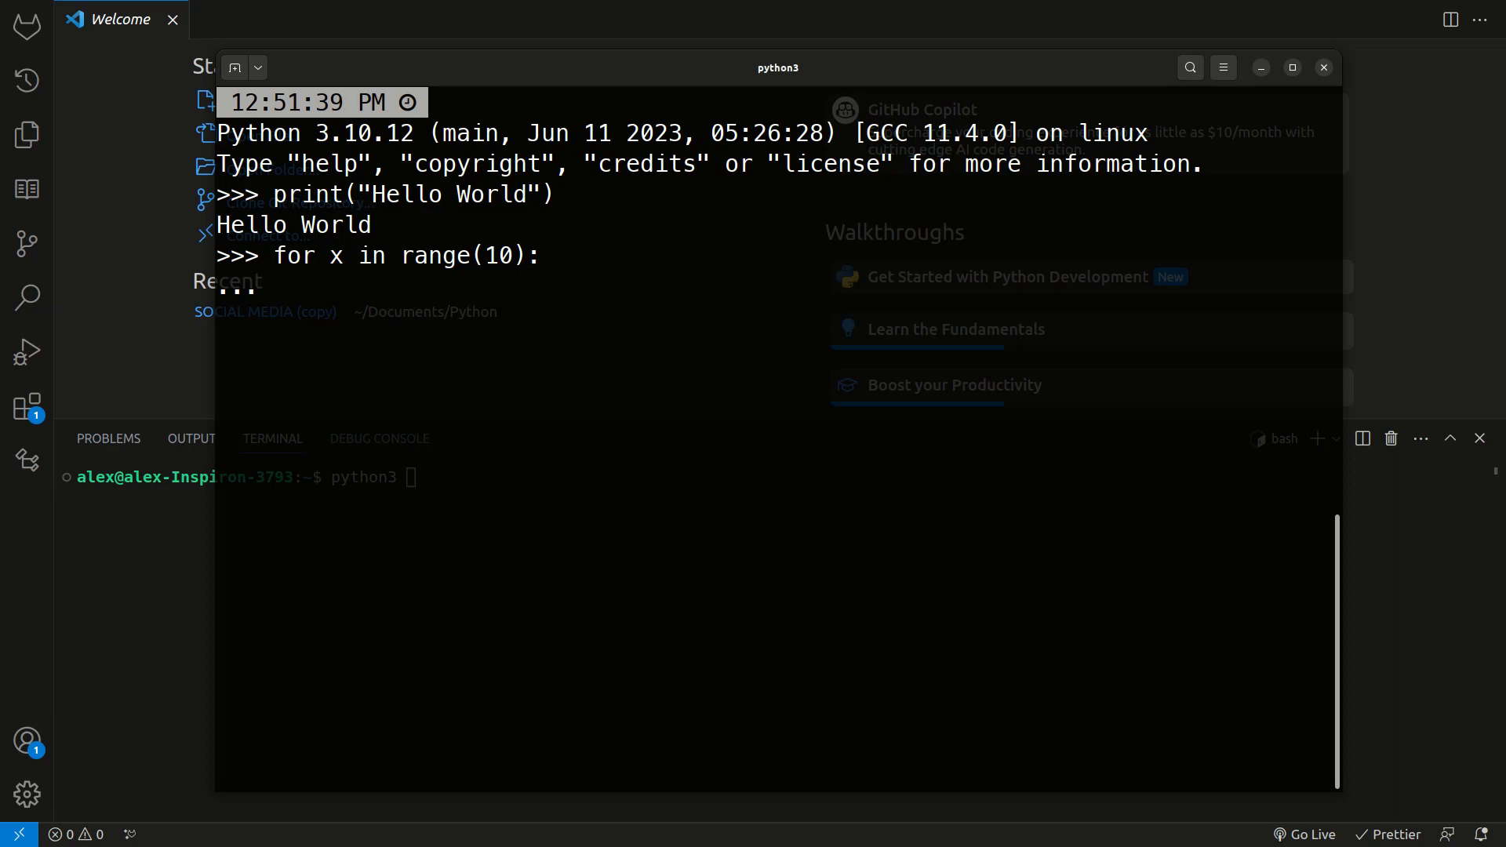
{"action": "type", "text": "print(\"Hi"}
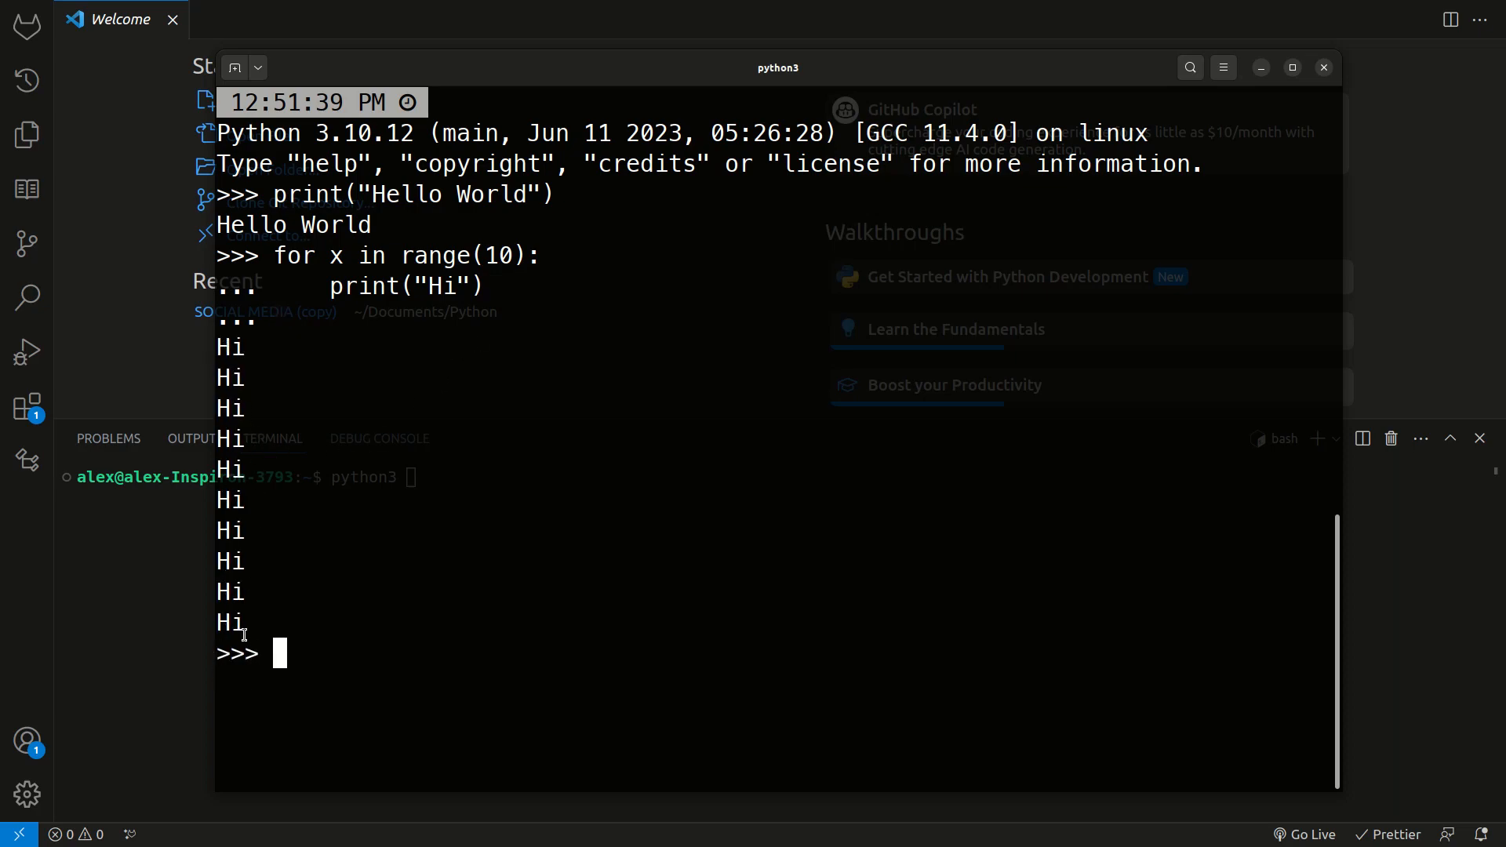
{"action": "mouse_move", "coordinate": [400, 612]}
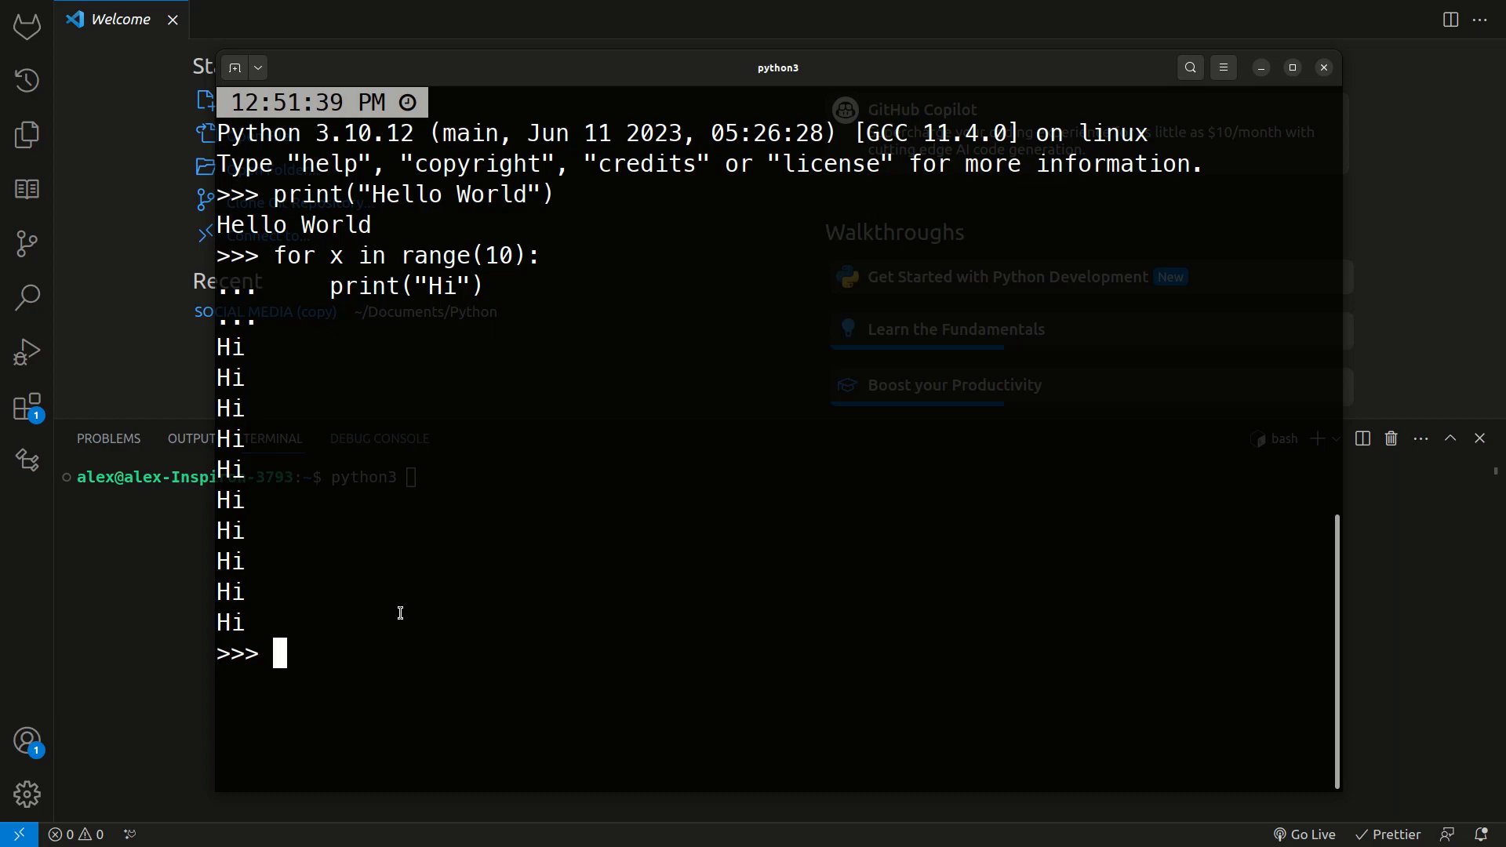
{"action": "mouse_move", "coordinate": [359, 605]}
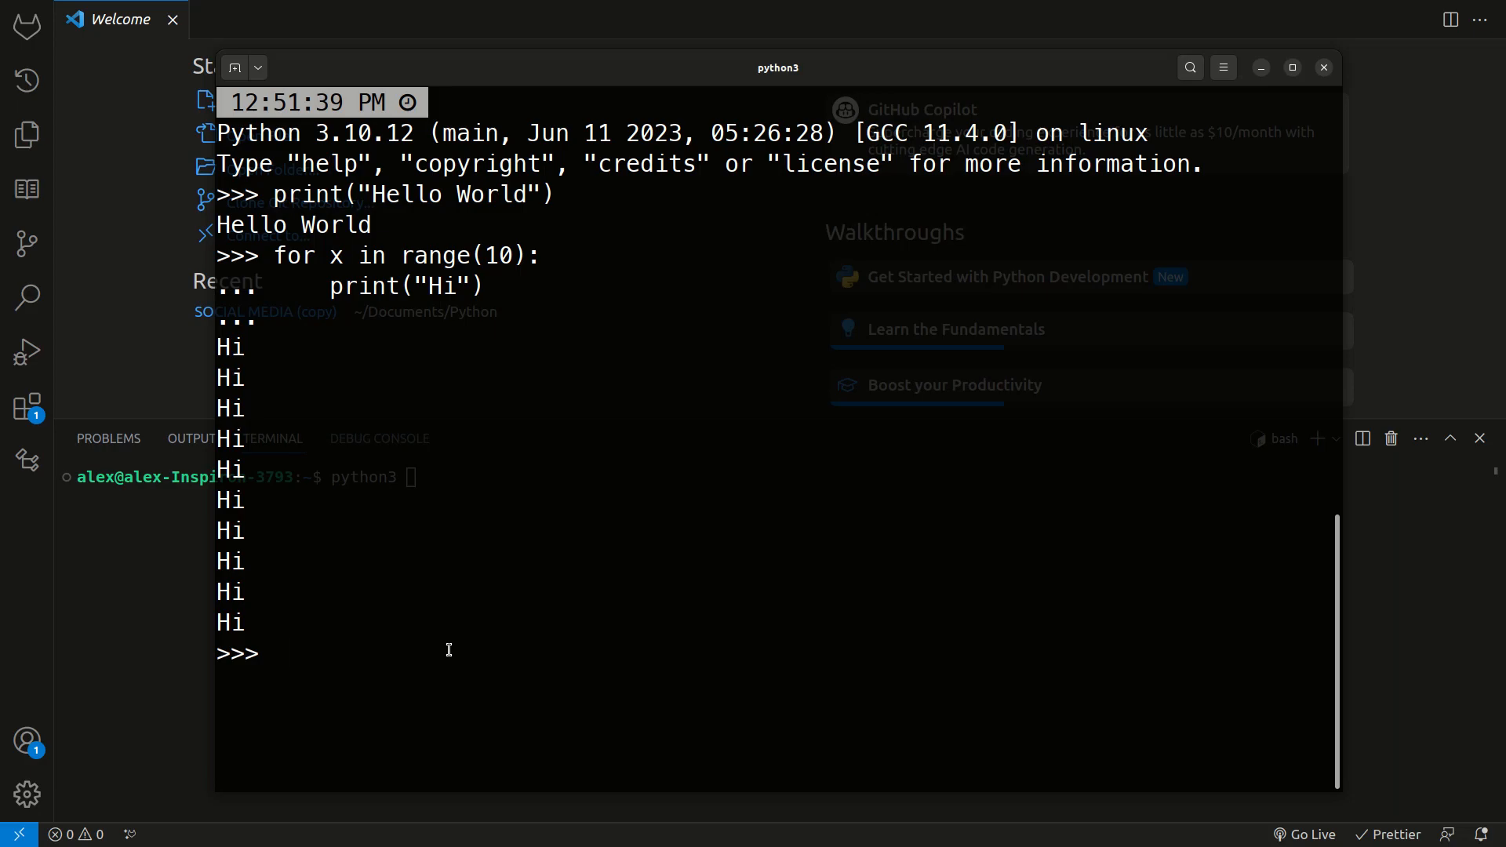
Cancel pending input with Ctrl+C and leave the Python shell with exit()
{"action": "key", "text": "ctrl+c"}
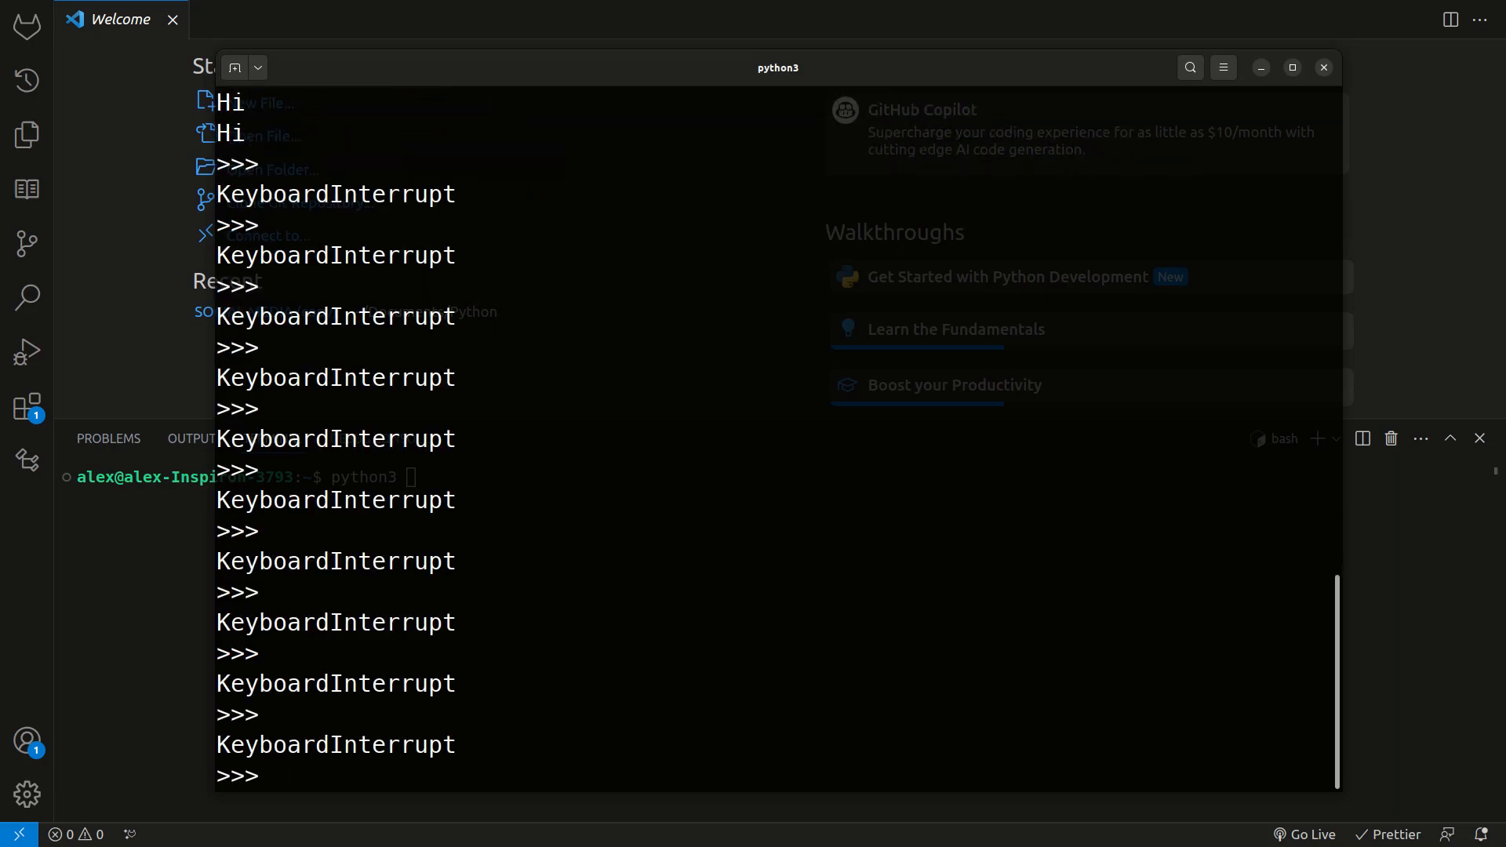
{"action": "type", "text": "exit("}
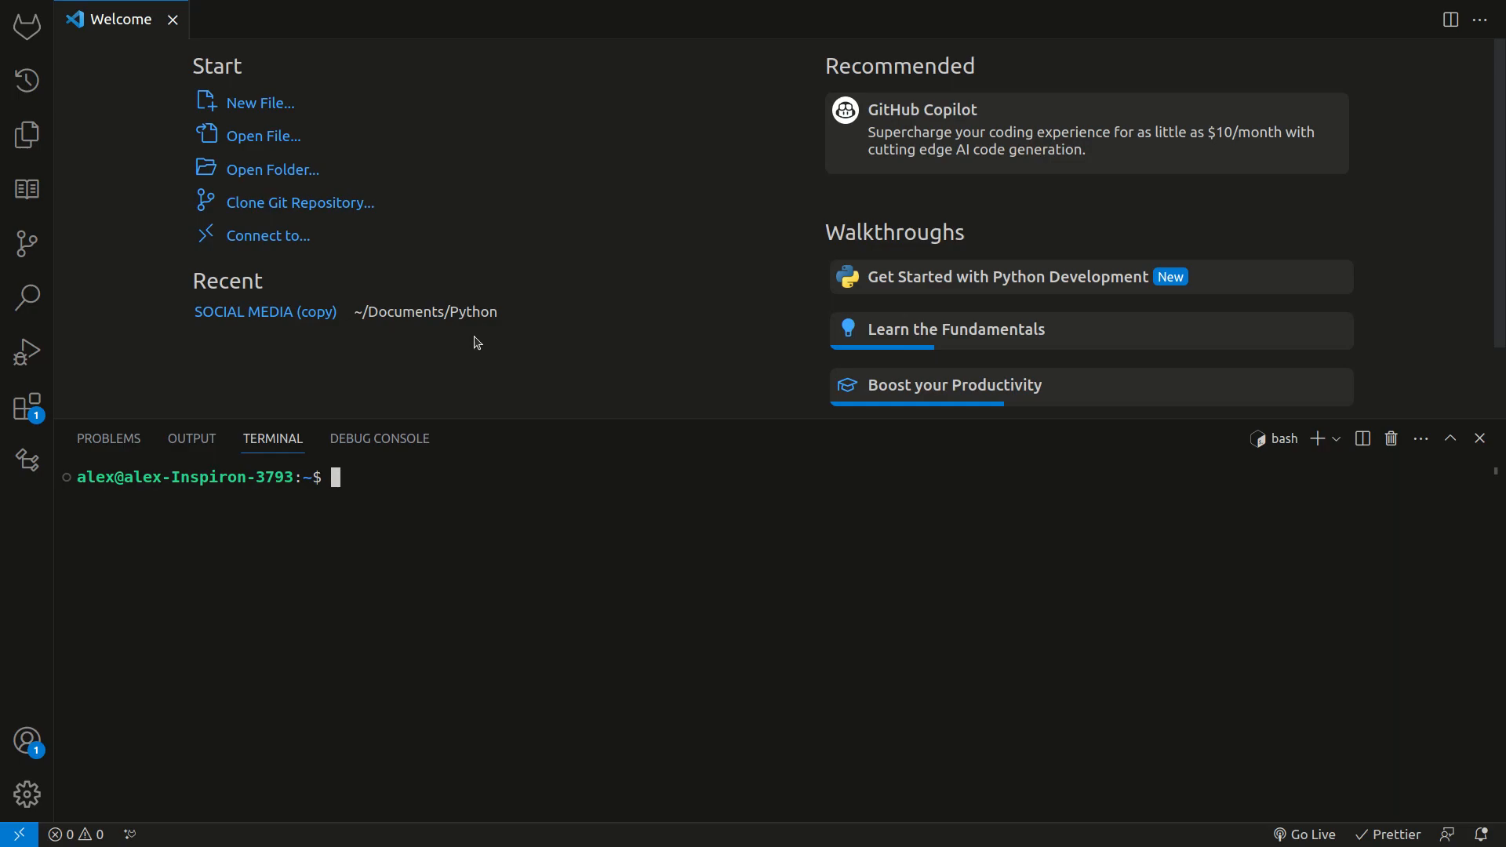
Open a new empty tutorial.py file above the bash terminal panel
{"action": "left_click", "coordinate": [260, 103]}
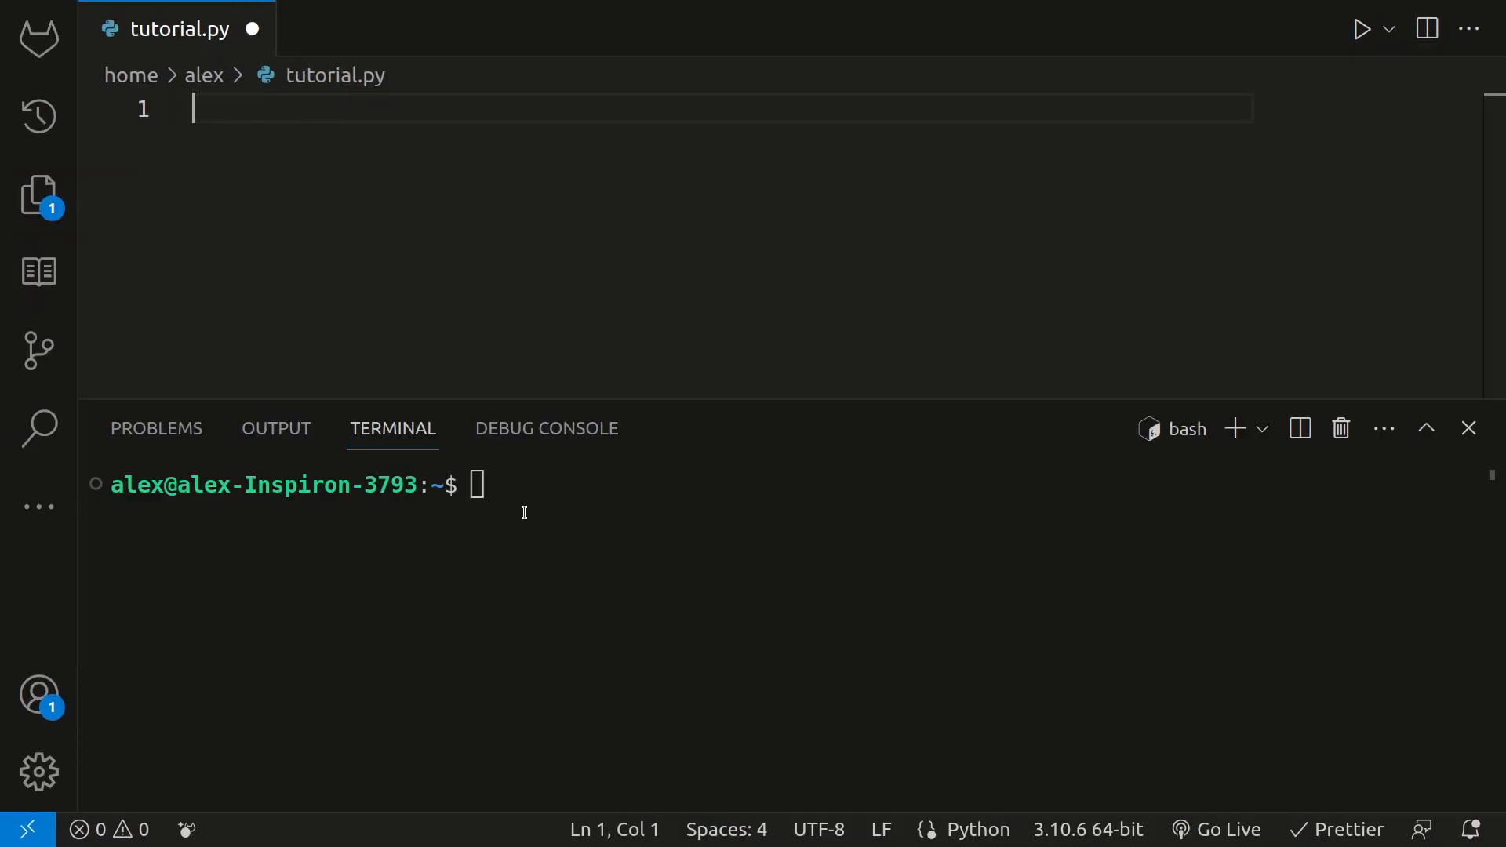
Run python3 in the terminal, import random and print random.randint(0, 100) twice
{"action": "type", "text": "python3"}
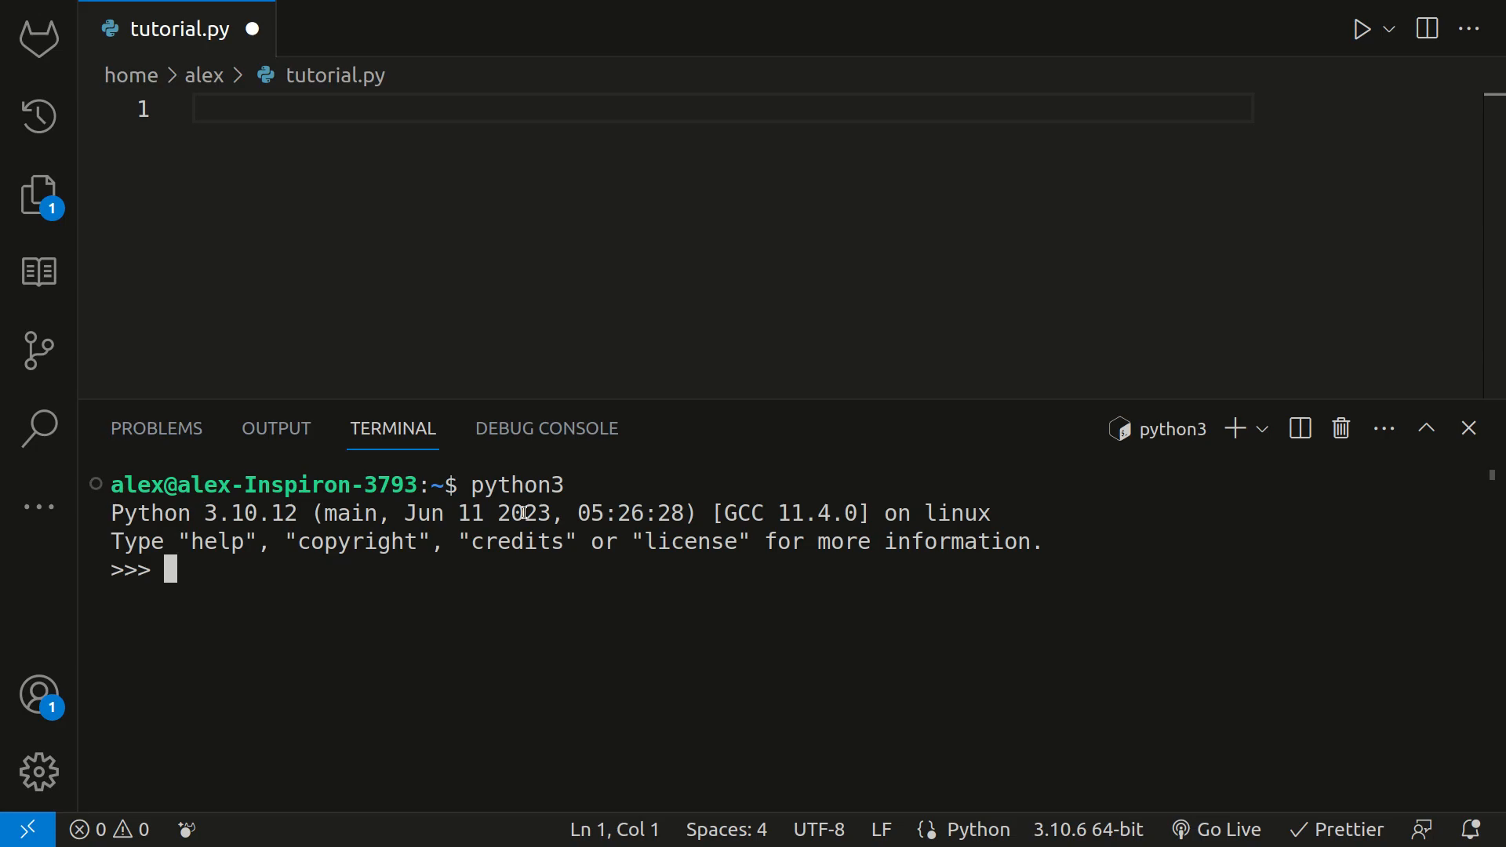
{"action": "type", "text": "import"}
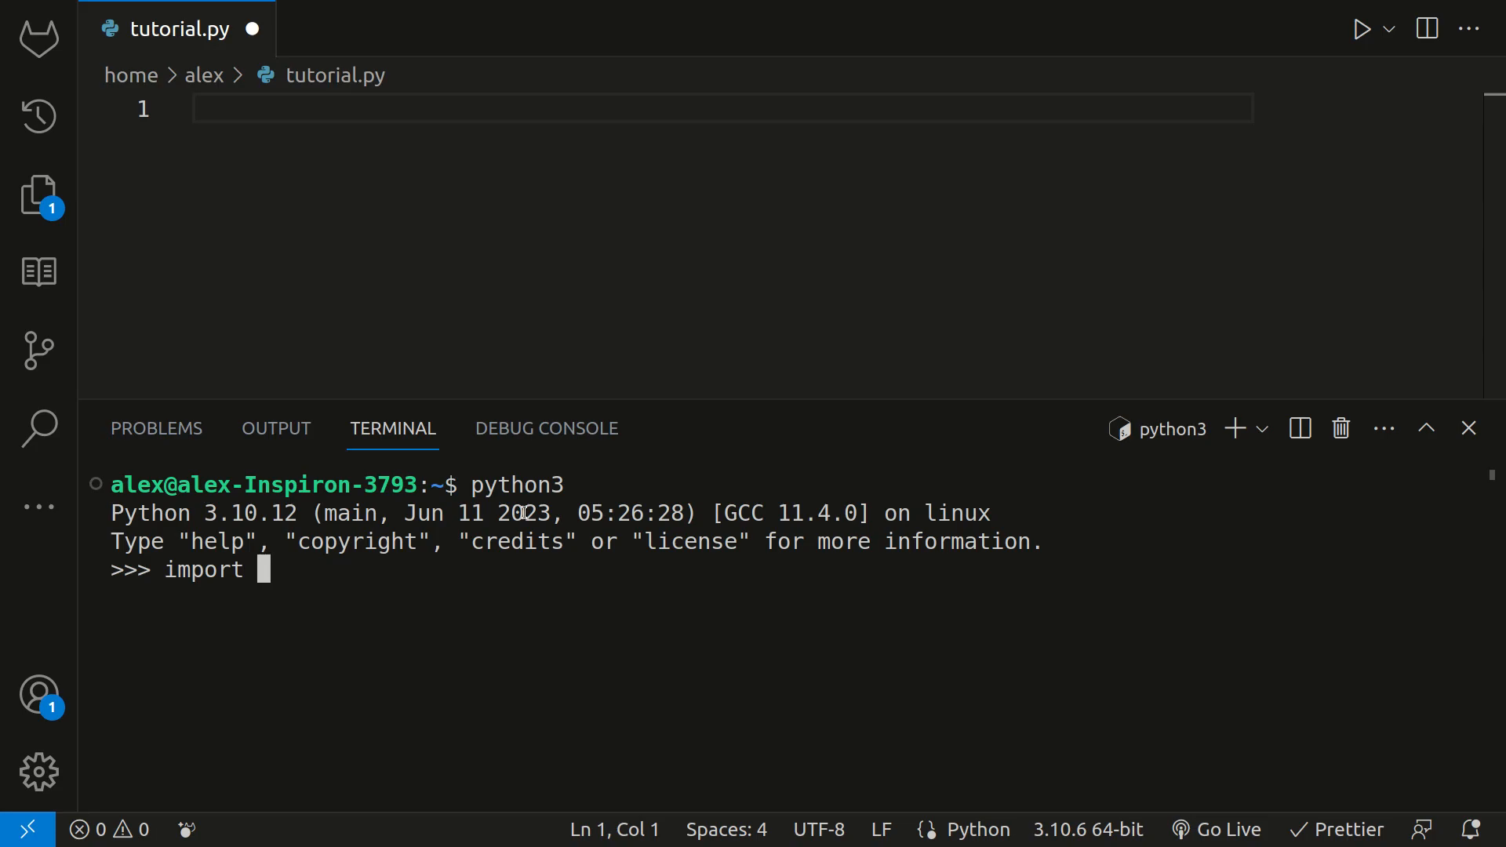
{"action": "type", "text": "random"}
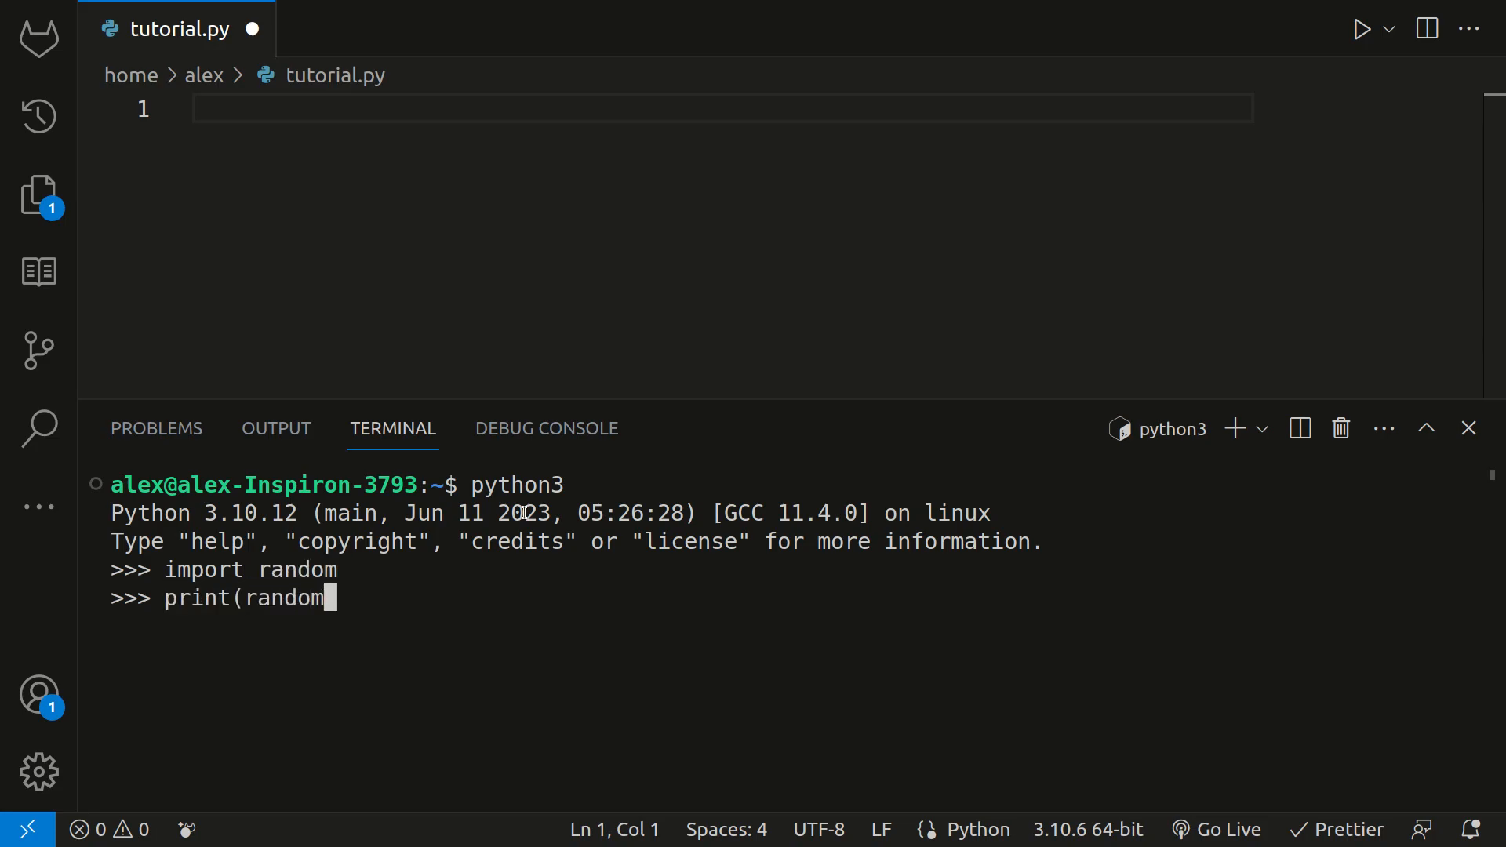
{"action": "type", "text": ".randint(1, 1"}
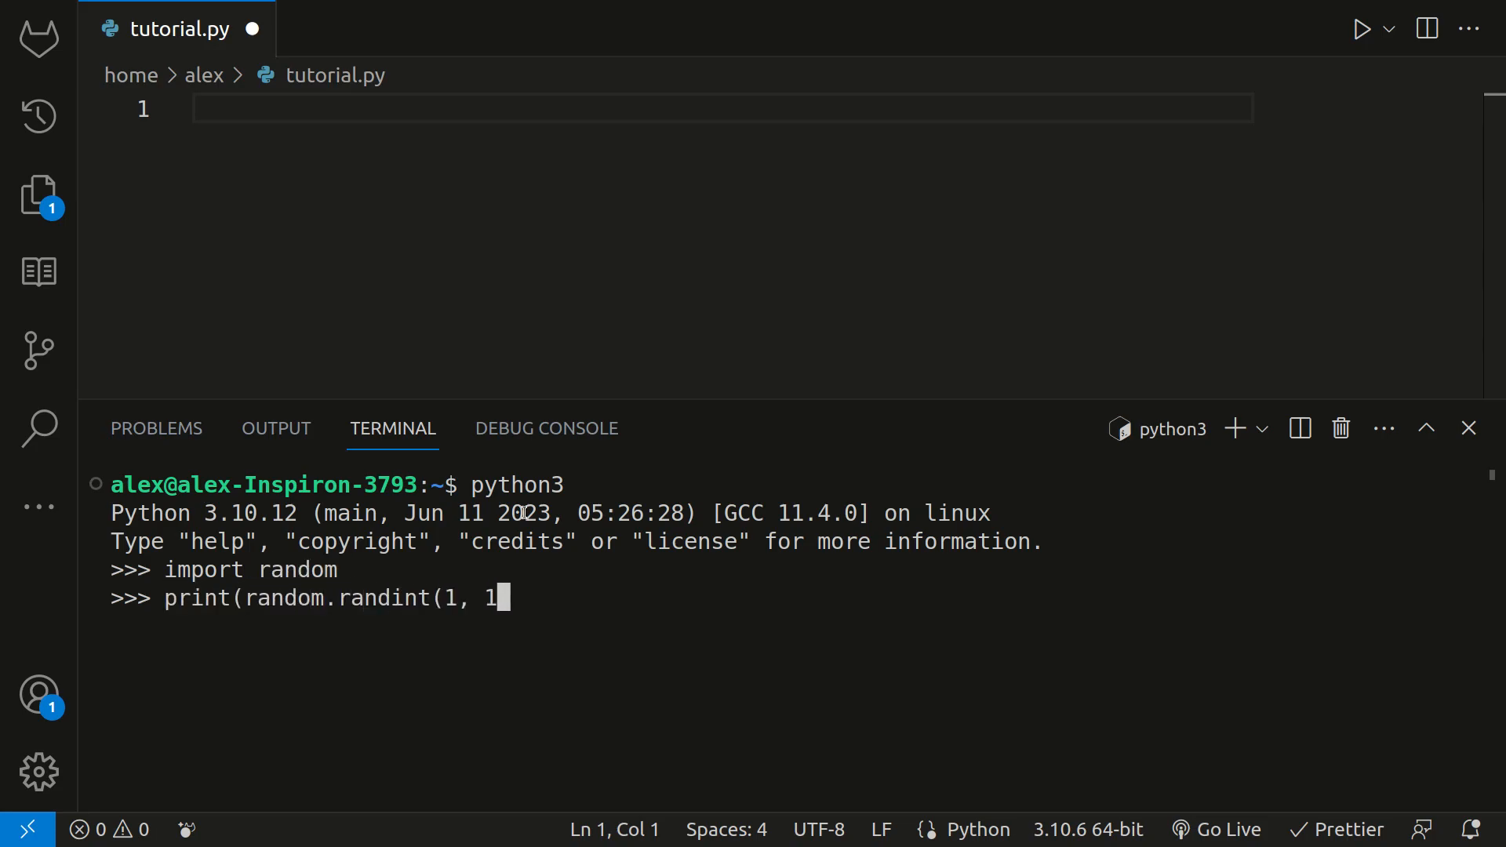
{"action": "key", "text": "Enter"}
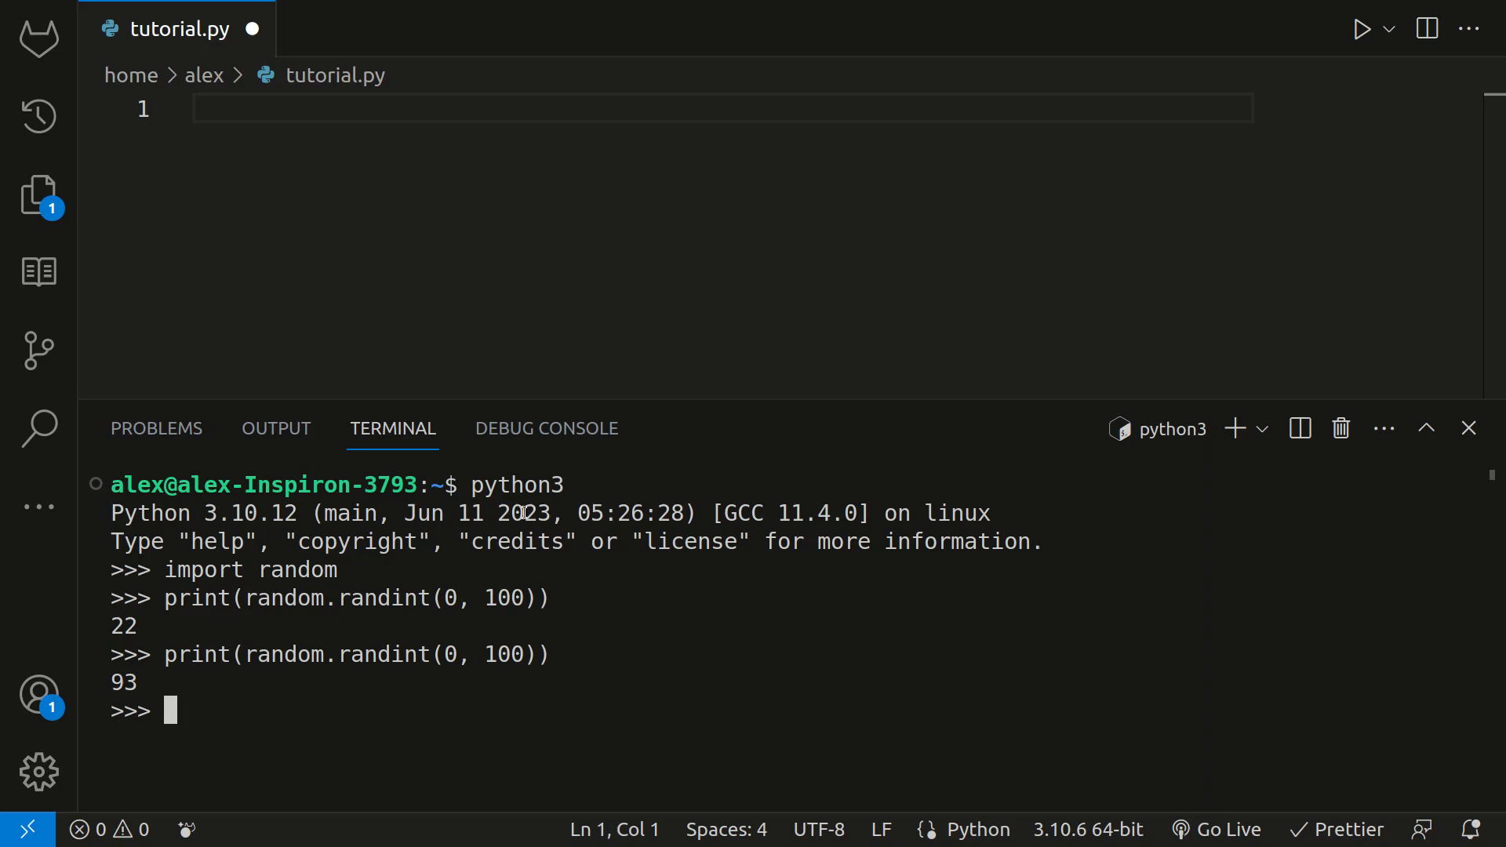
{"action": "type", "text": "exit()"}
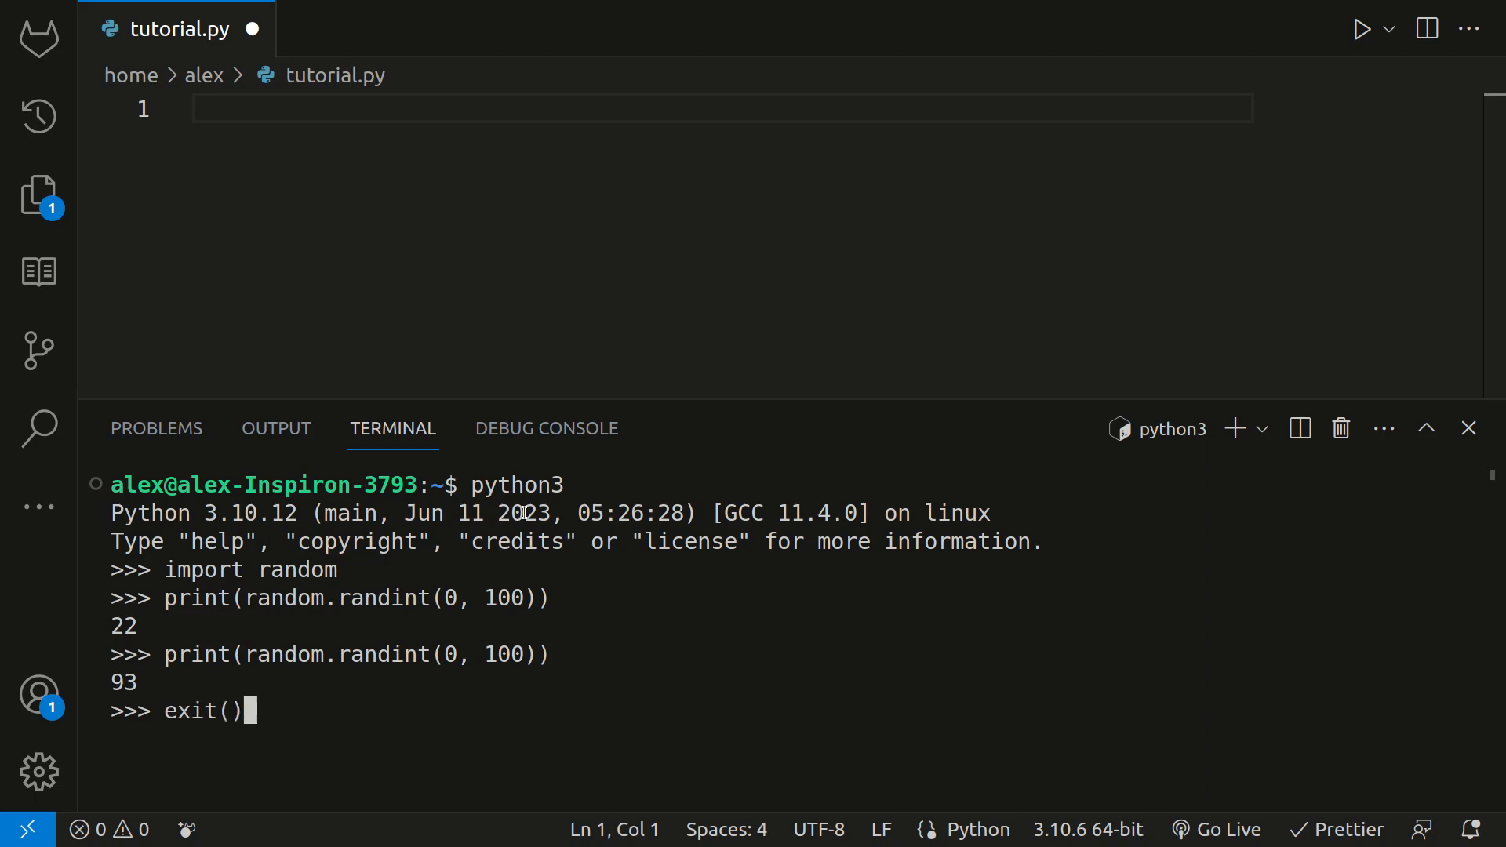
{"action": "type", "text": "import random"}
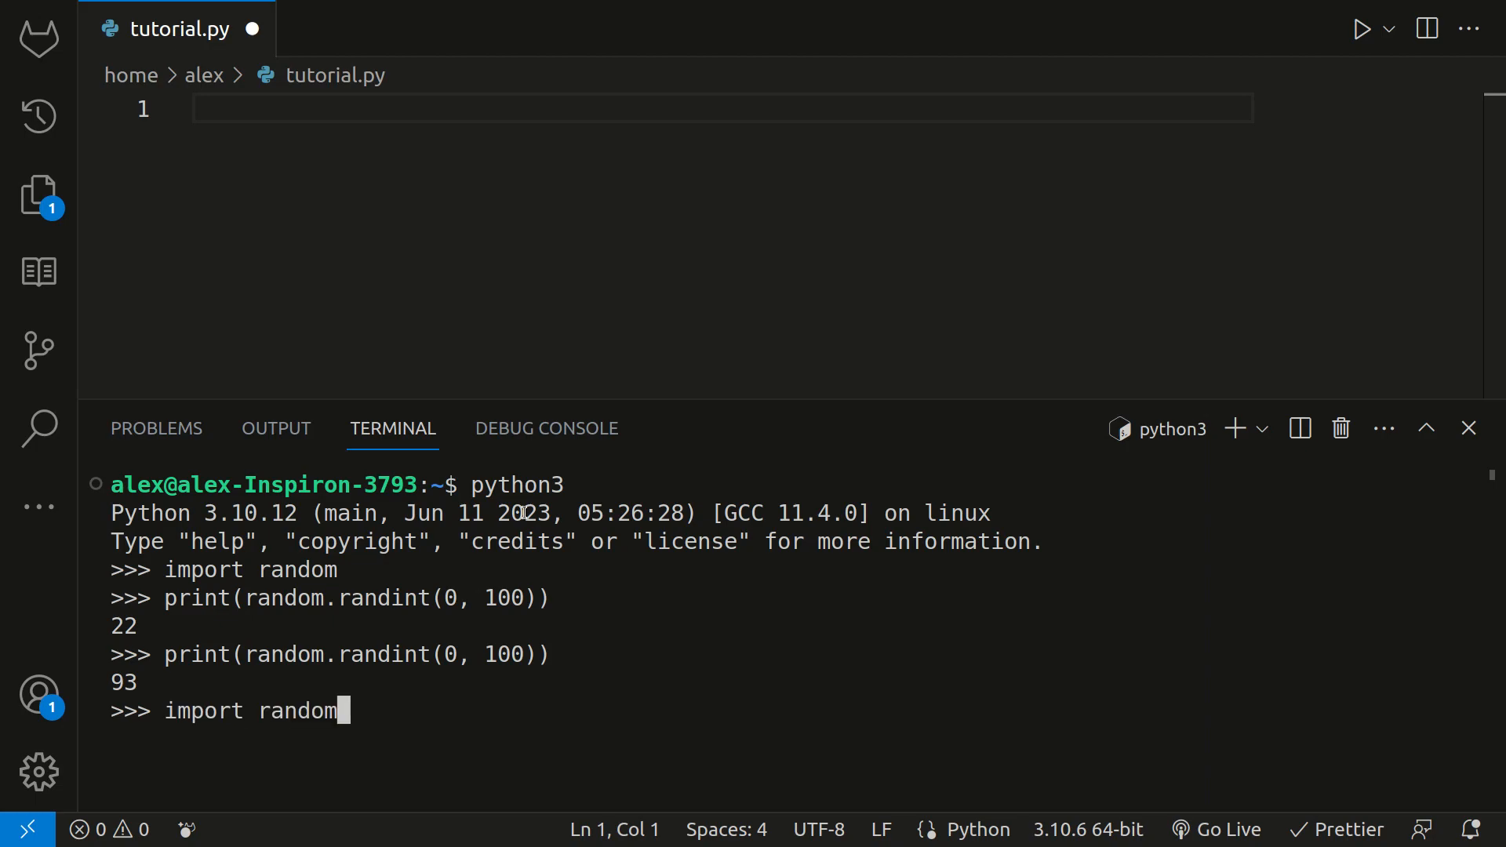